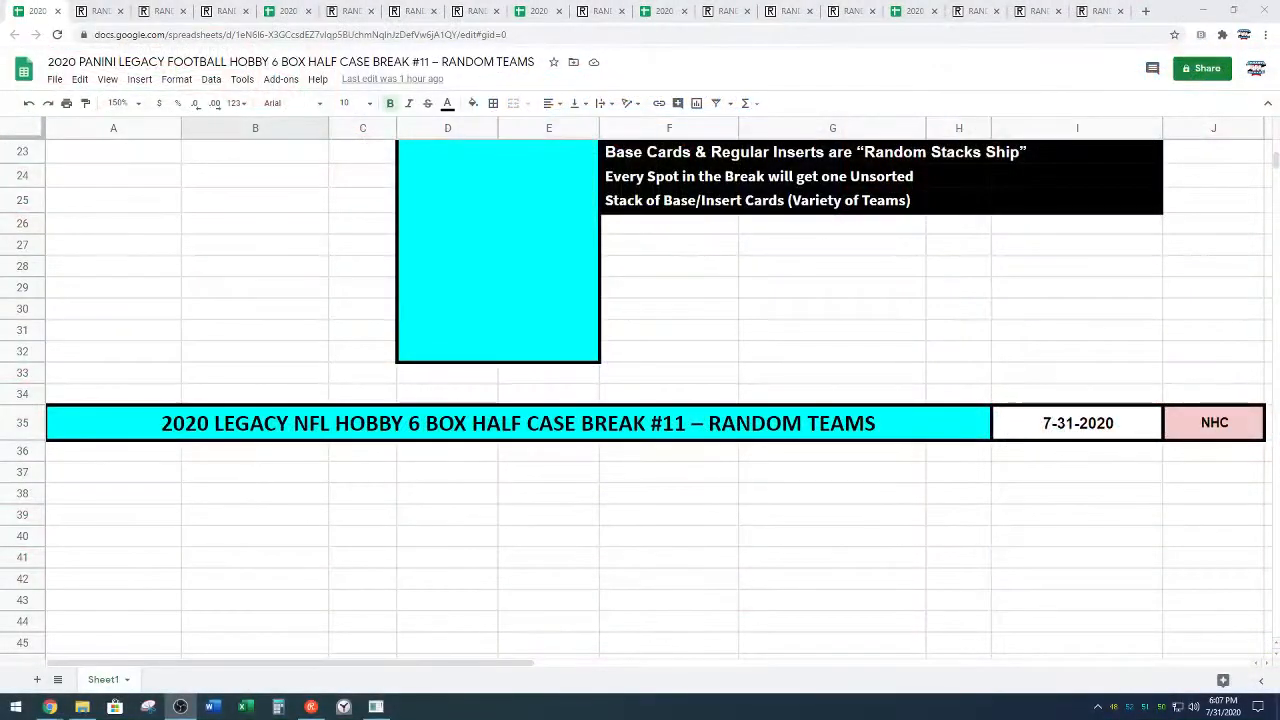
- Paste the 27 participant names into the List Randomizer and shuffle them
scroll(down, 3)
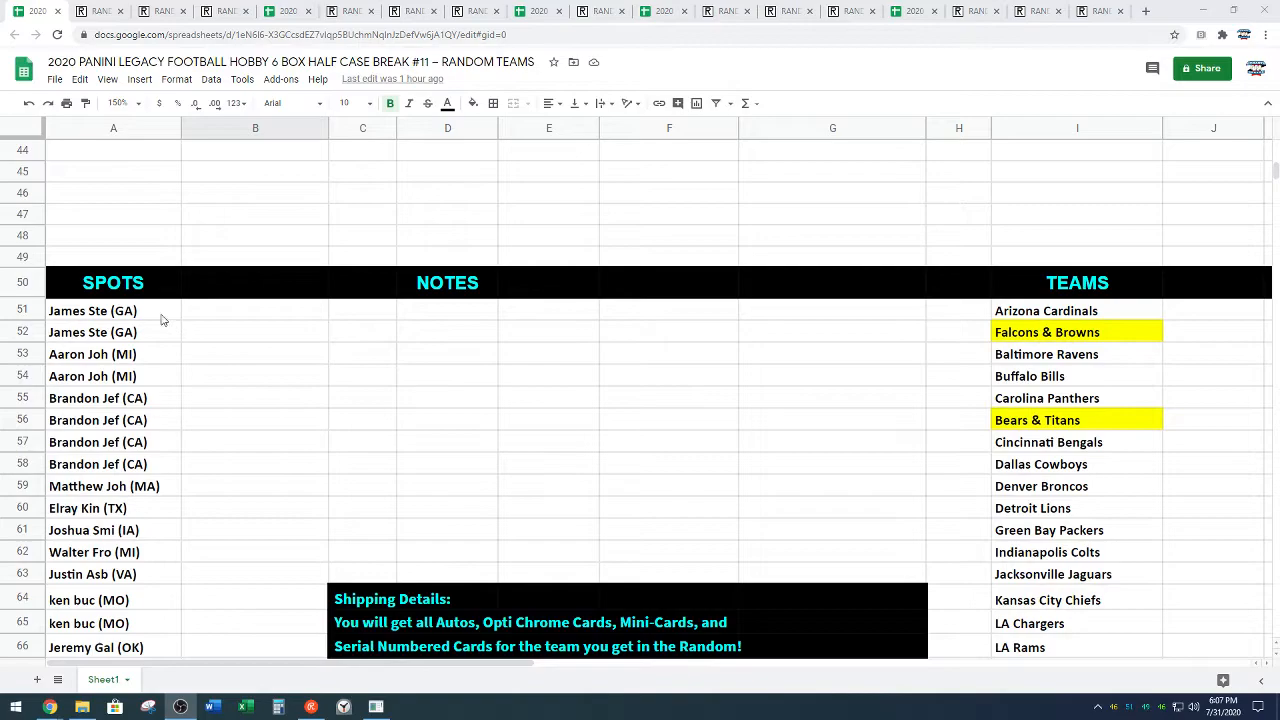
scroll(down, 3)
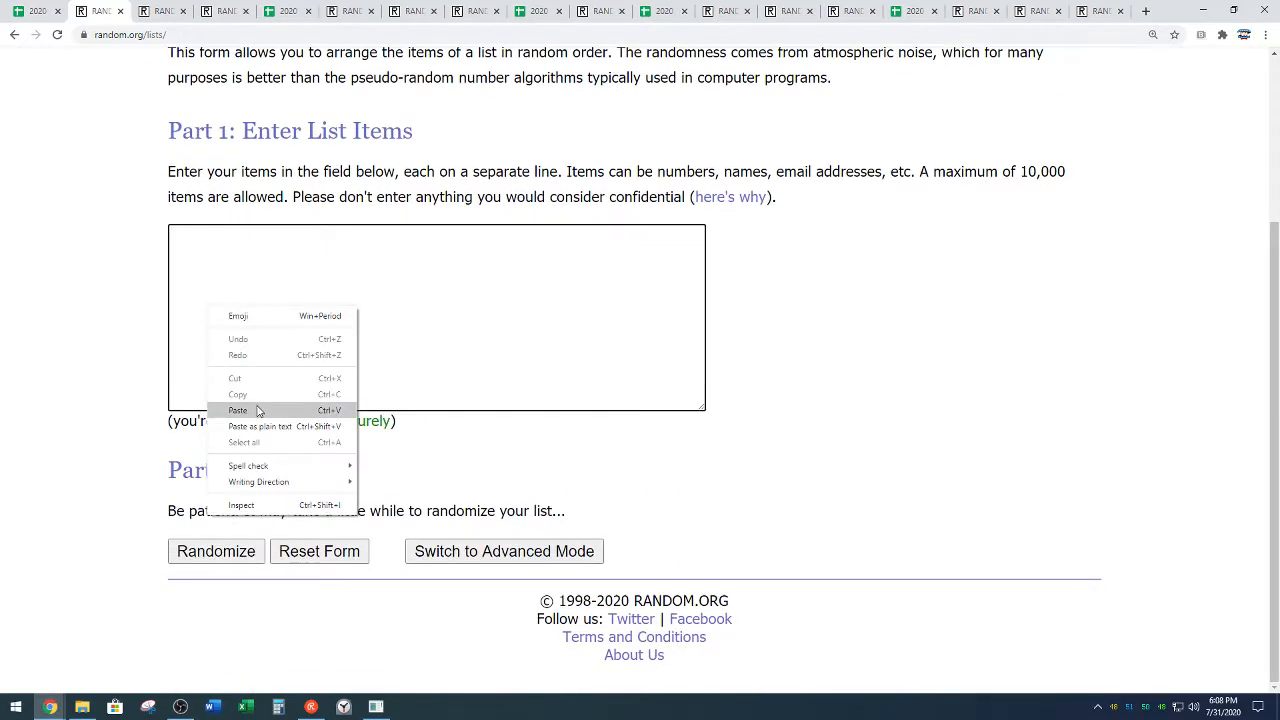
click(238, 410)
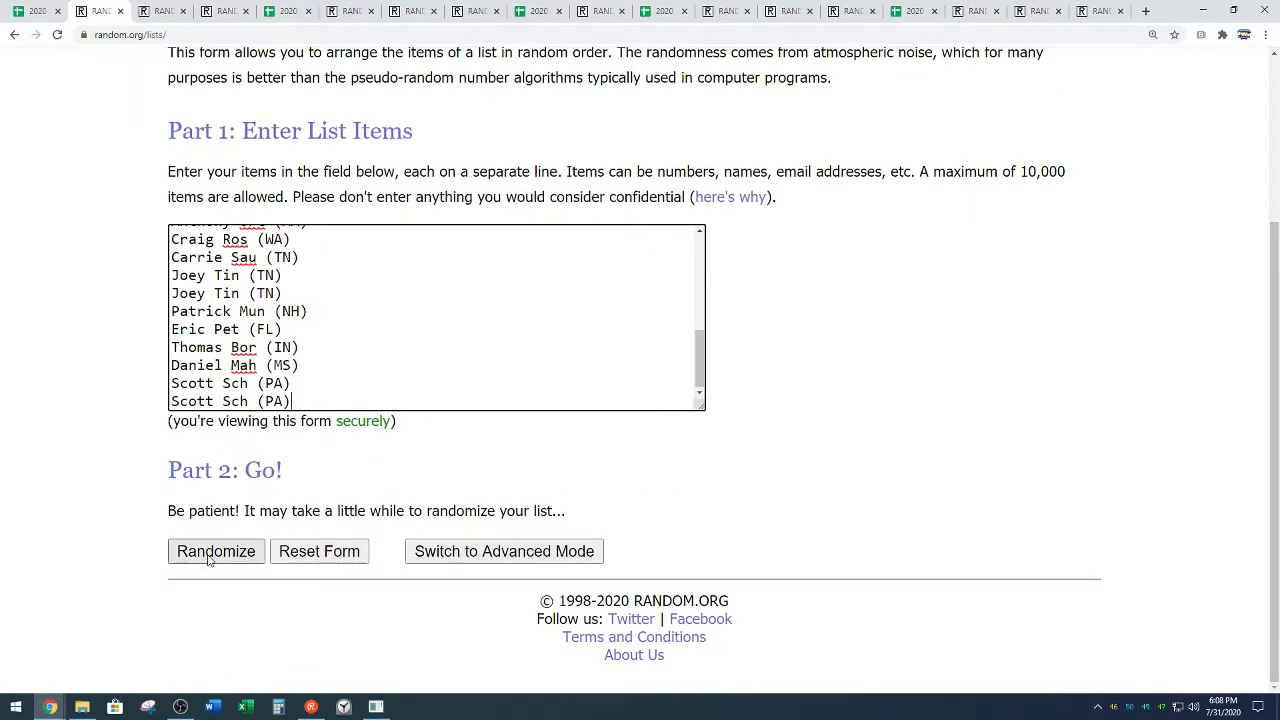
click(216, 552)
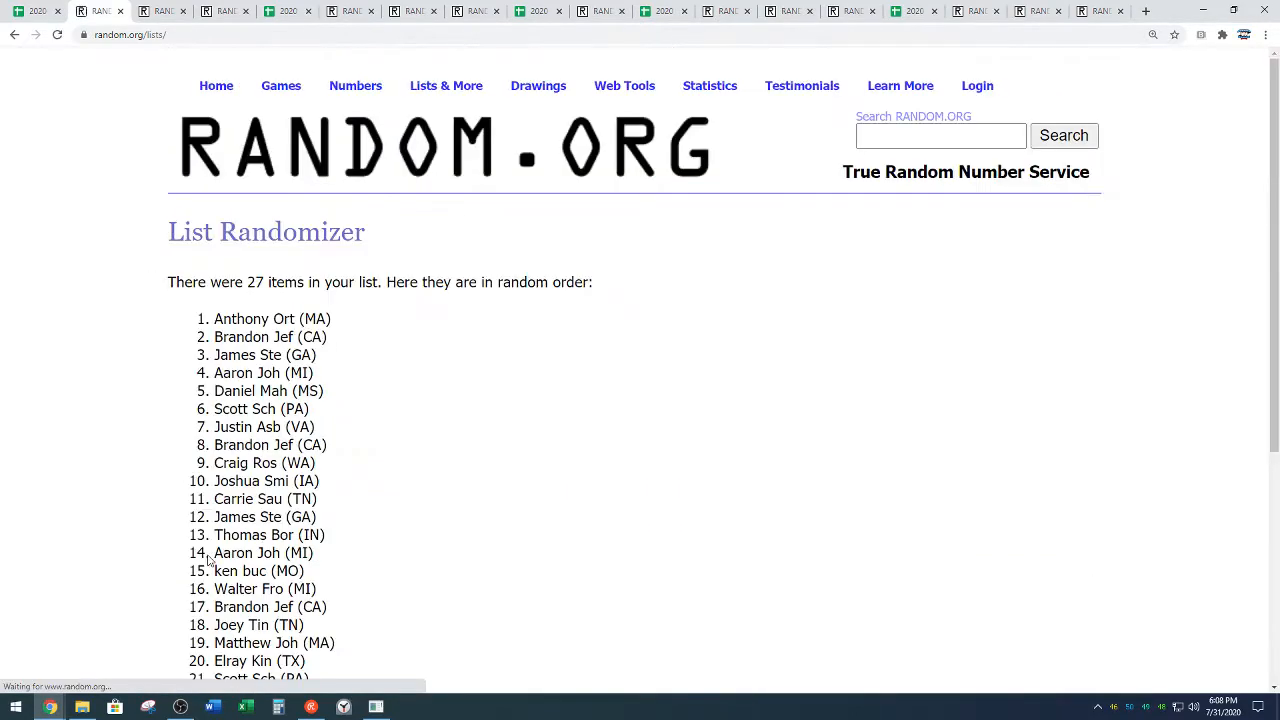
scroll(down, 3)
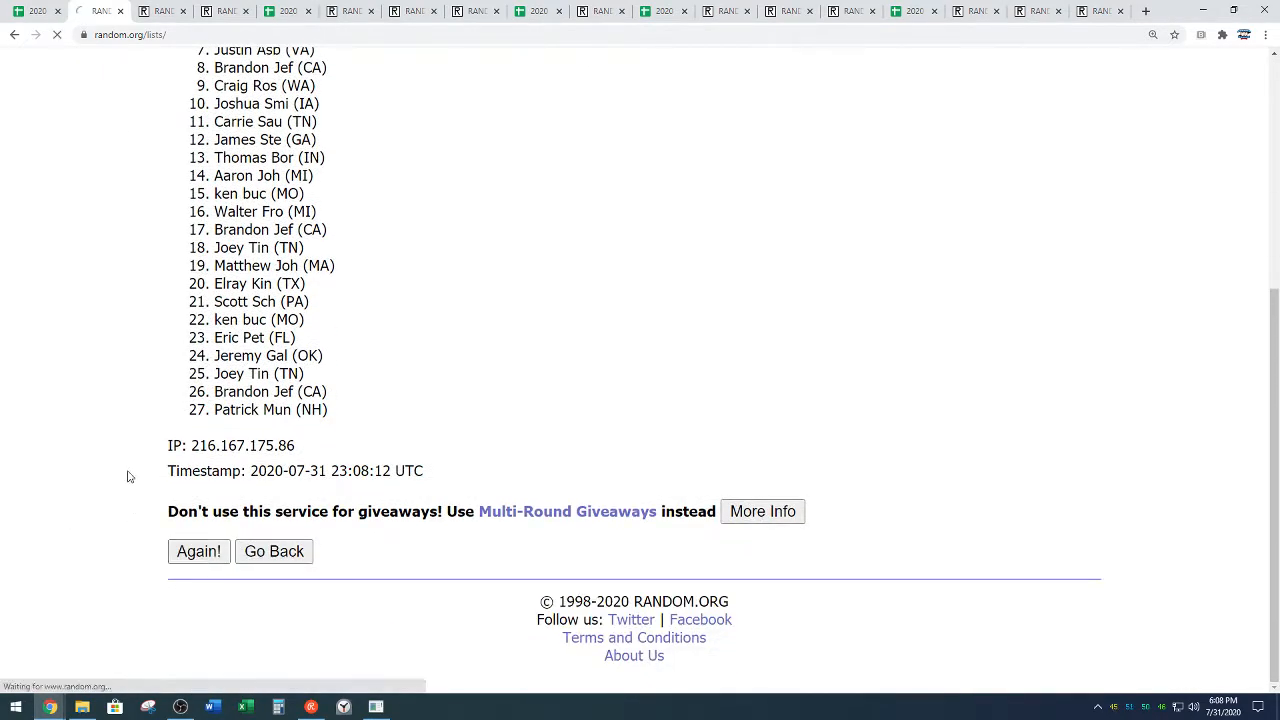
- Reshuffle the name list five more times with Again! until satisfied
click(198, 552)
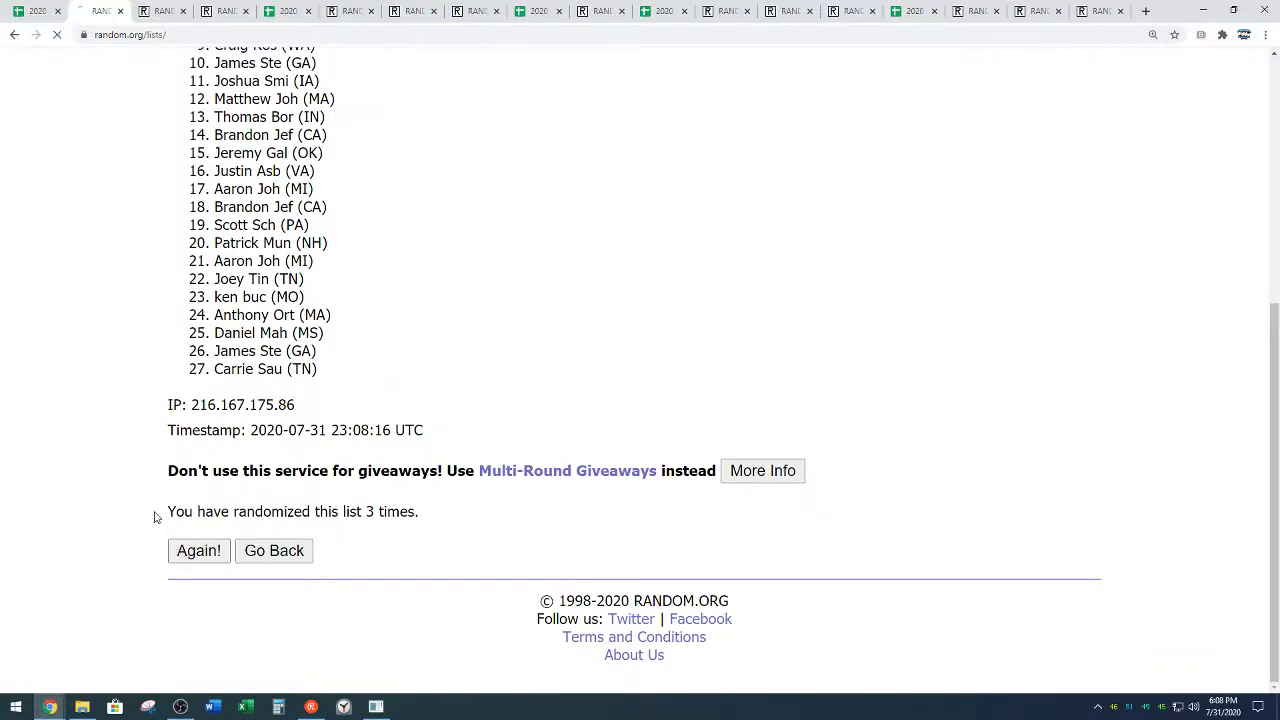
click(198, 552)
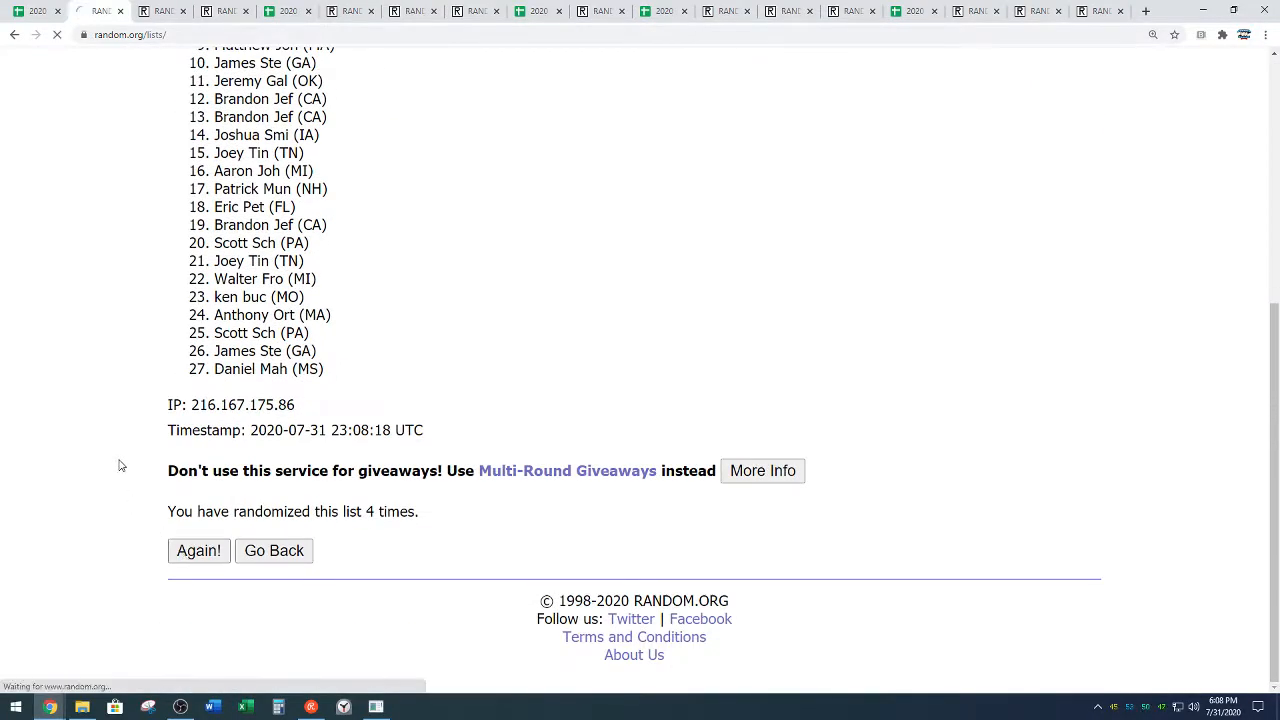
click(198, 552)
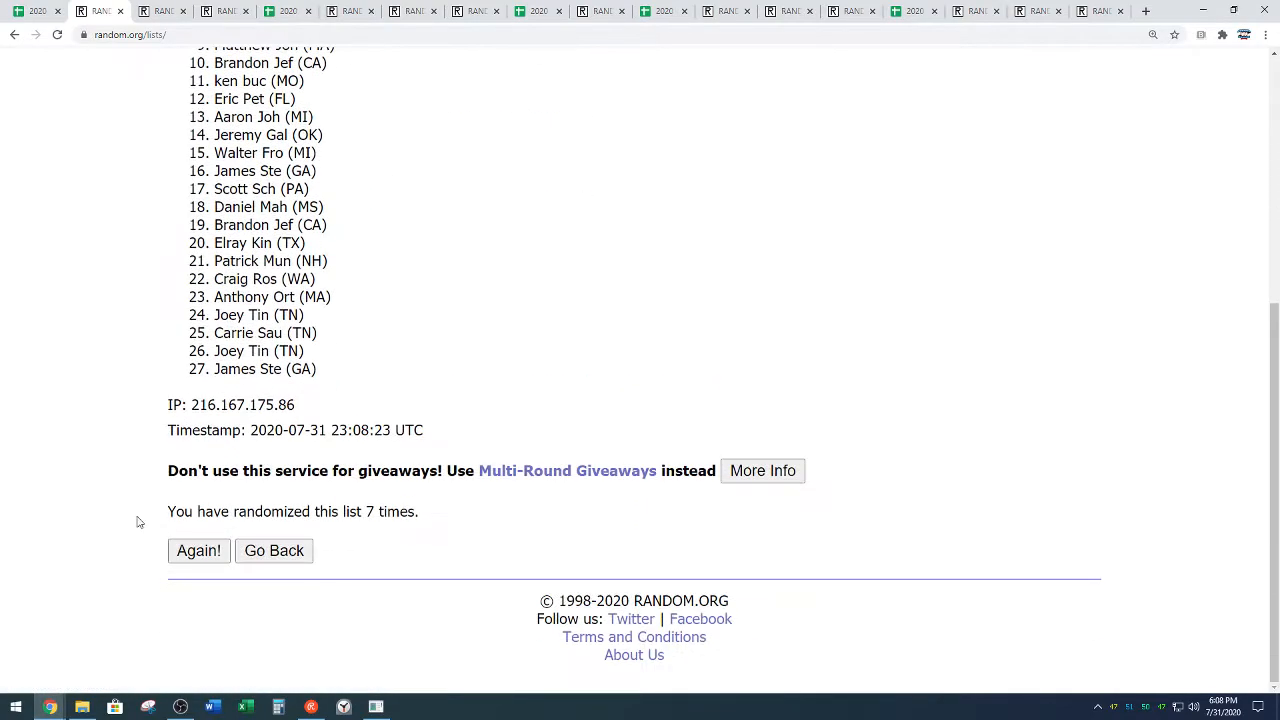
click(198, 550)
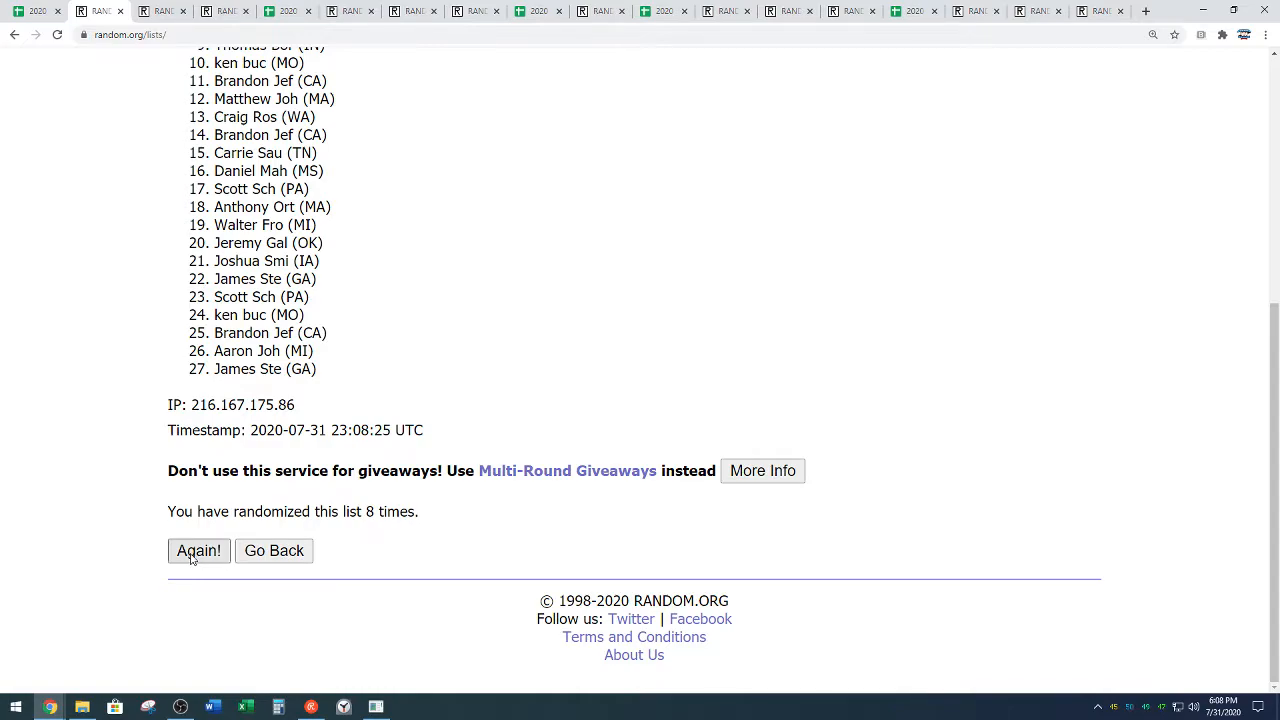
click(198, 550)
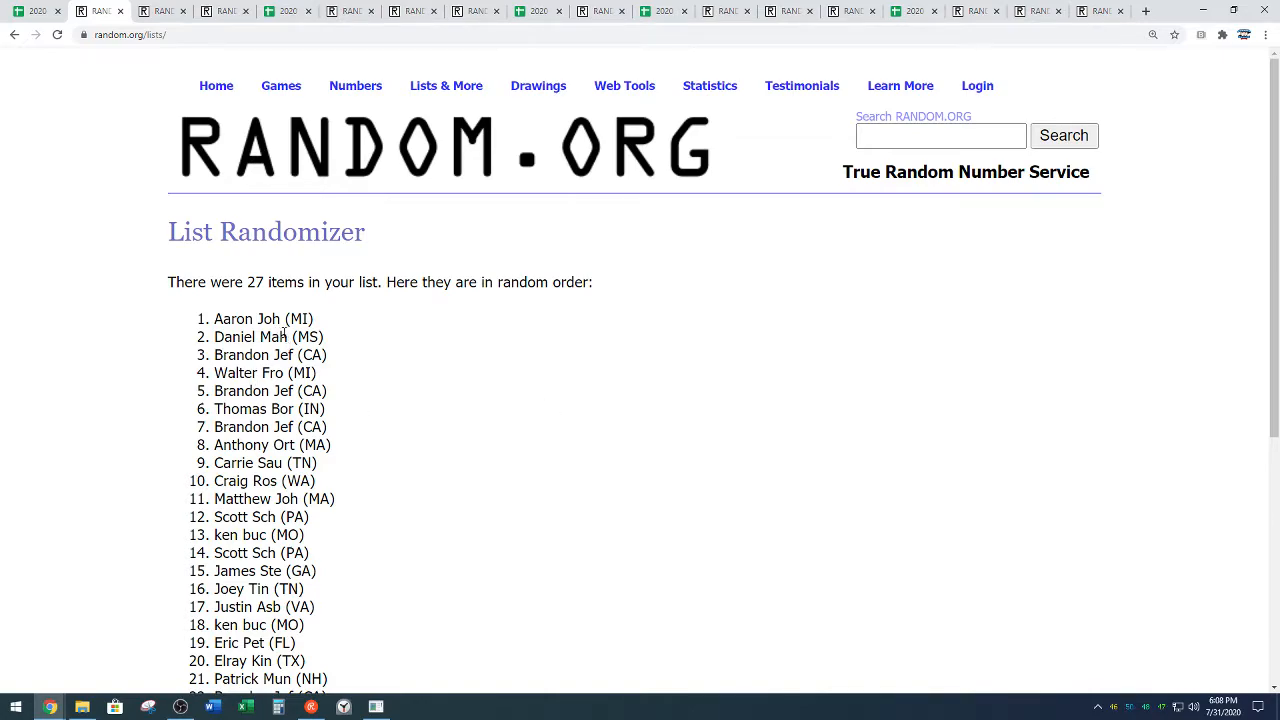
- Start selecting the shuffled names, then clear the partial selection
double_click(222, 356)
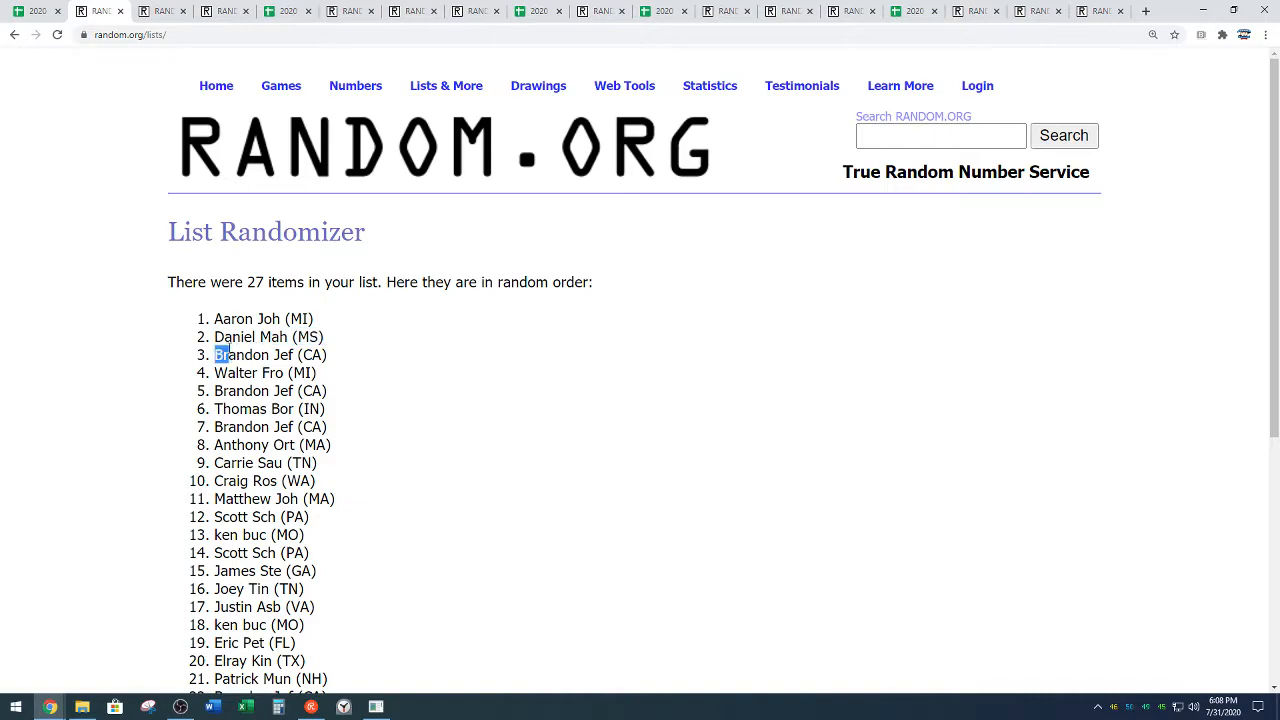
click(424, 510)
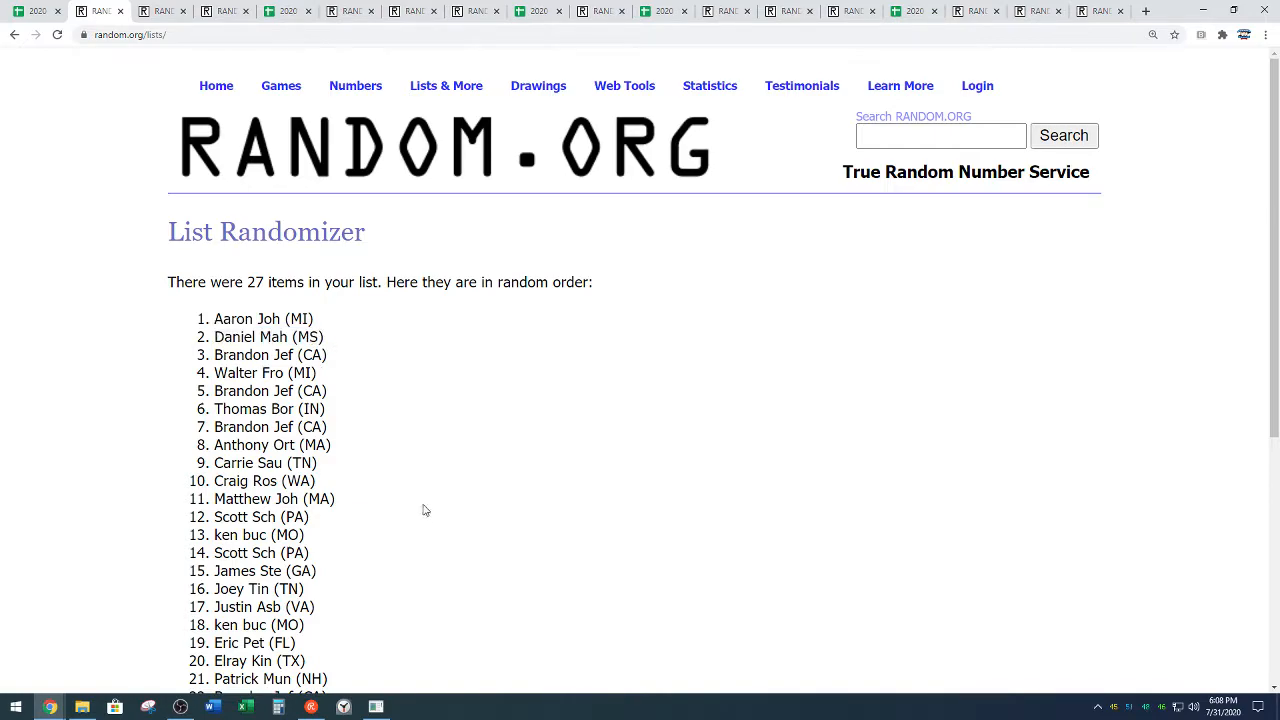
scroll(down, 3)
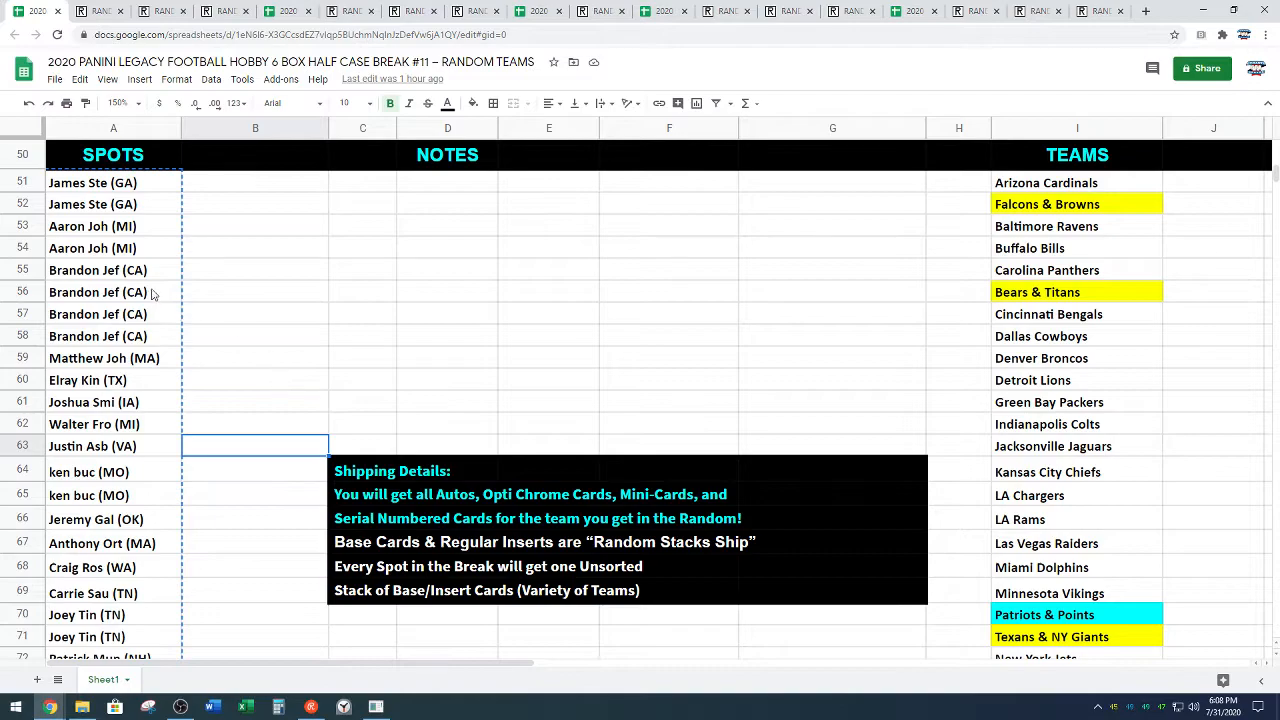
- Scroll through the column A participant names and copy them for another shuffle
scroll(down, 3)
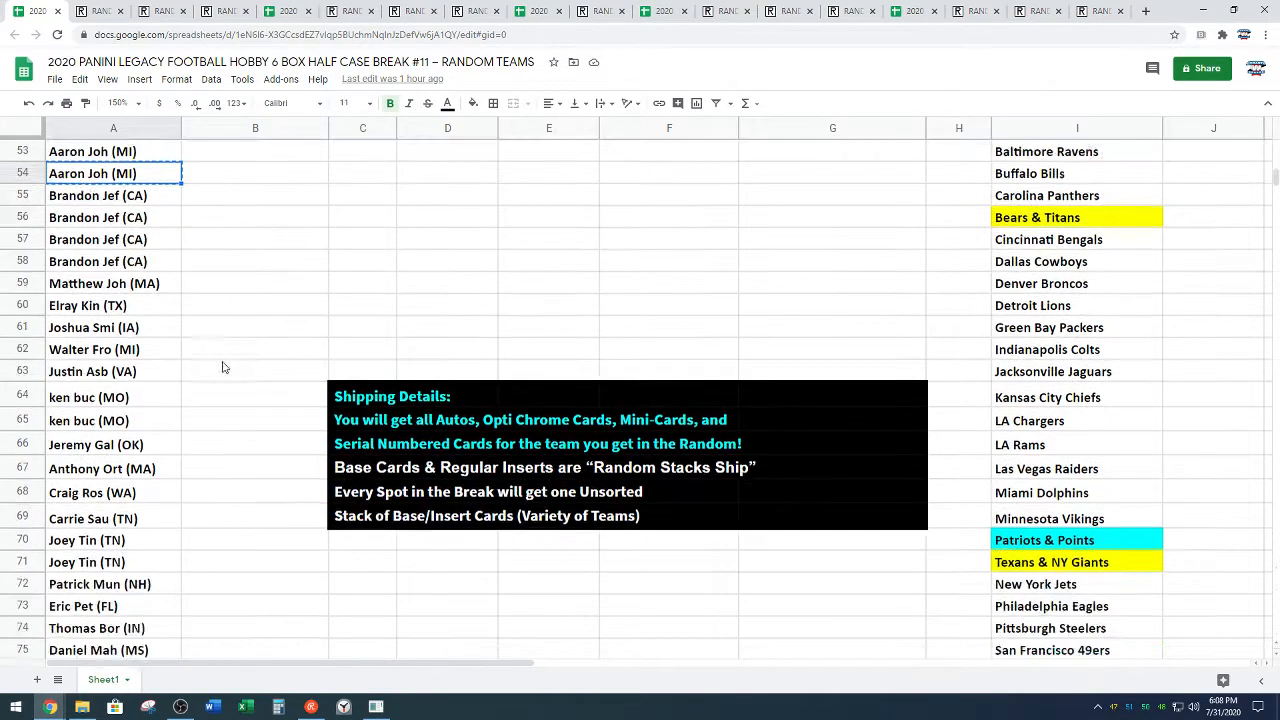
scroll(down, 3)
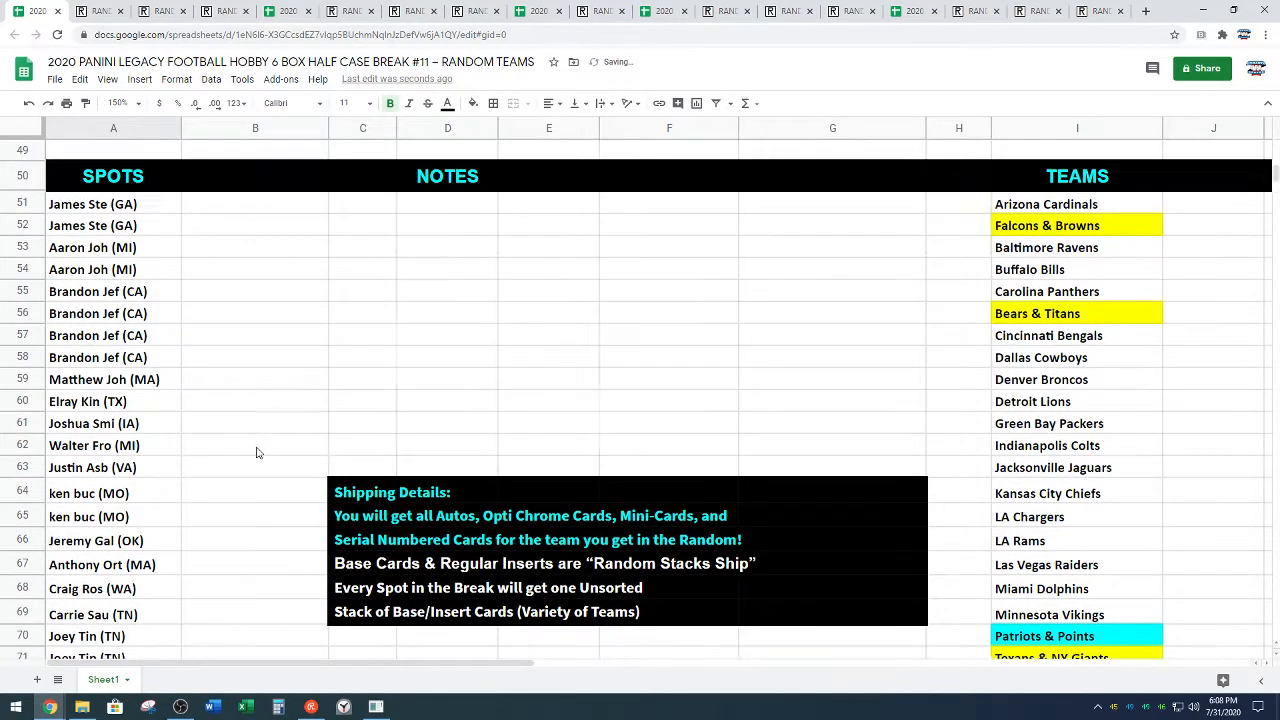
scroll(down, 3)
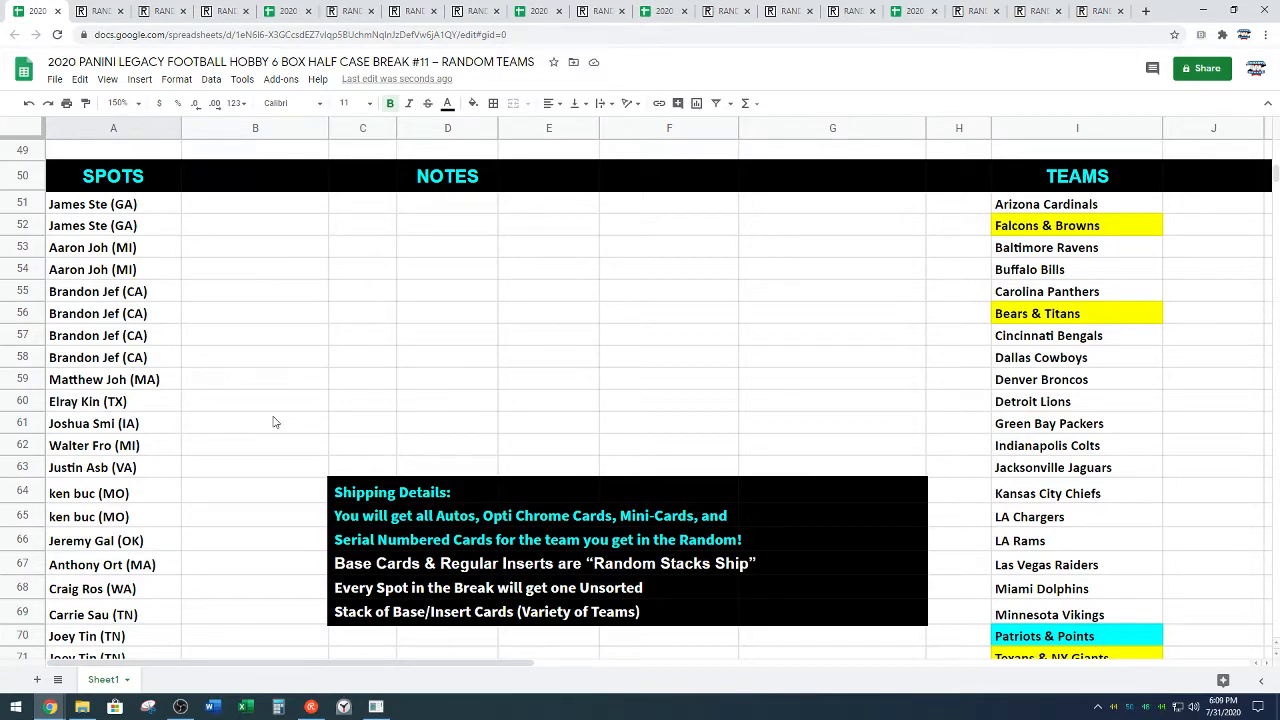
mouse_move(168, 210)
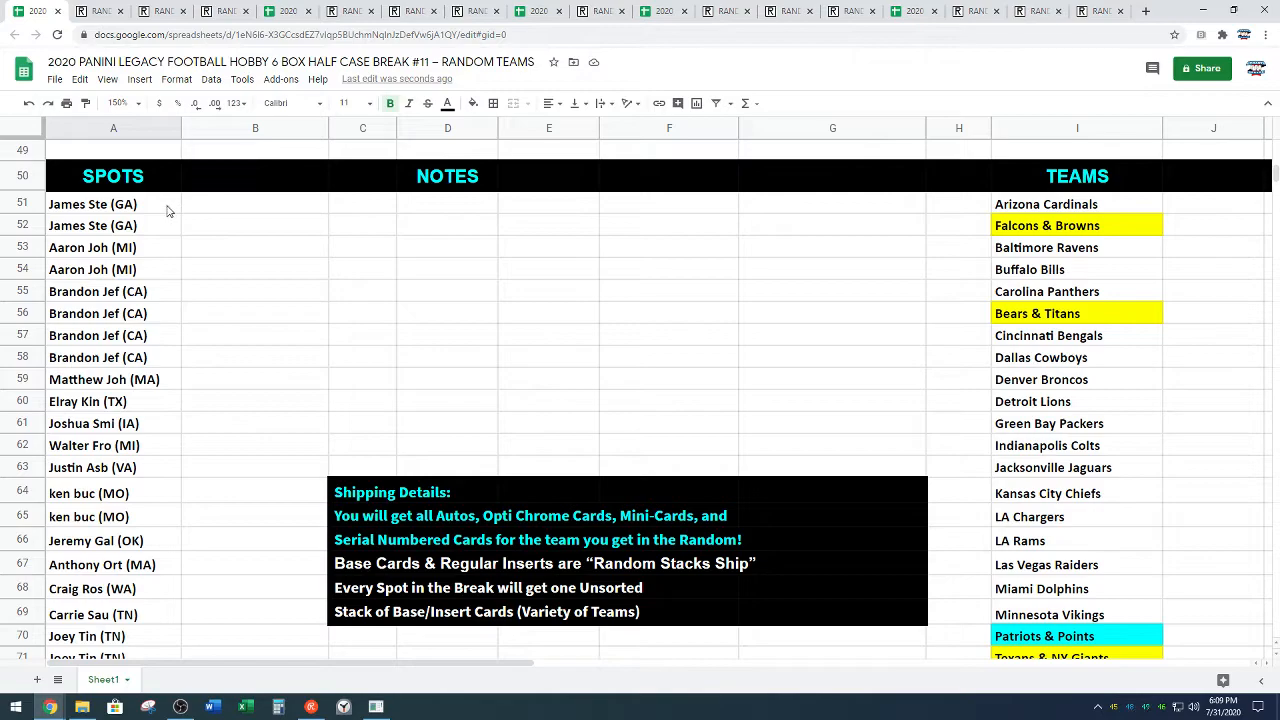
scroll(down, 3)
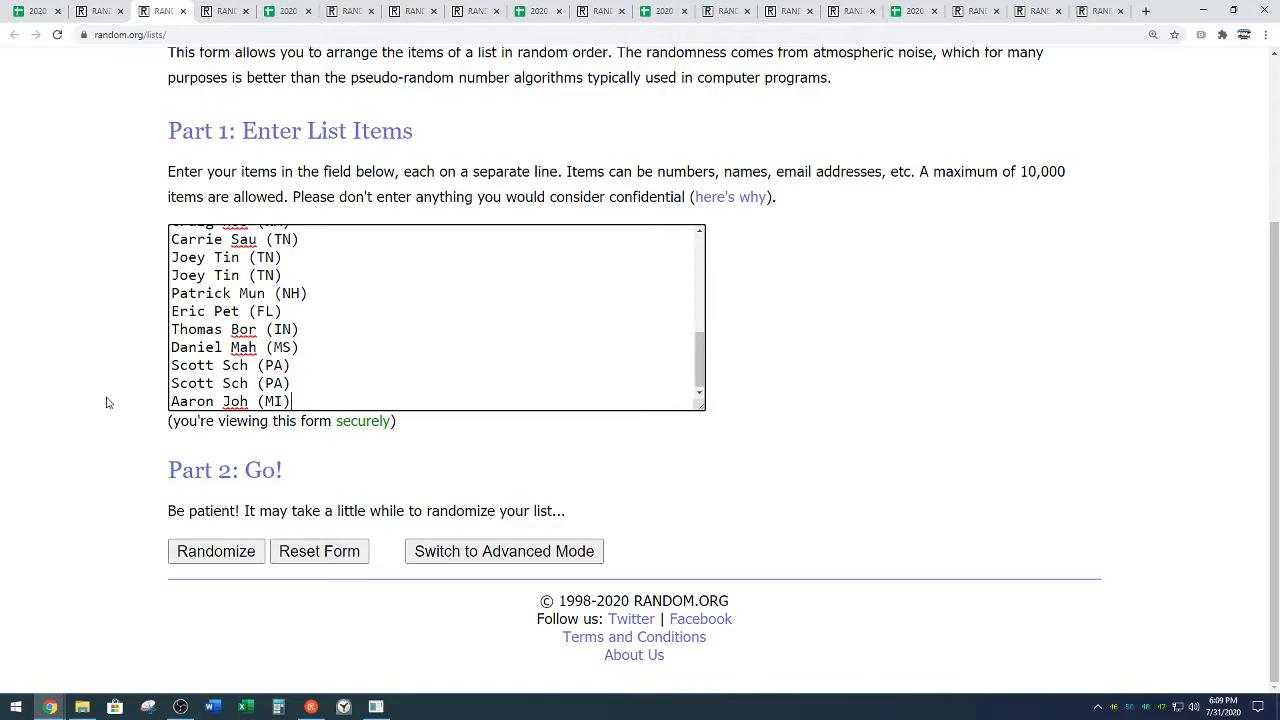
mouse_move(200, 536)
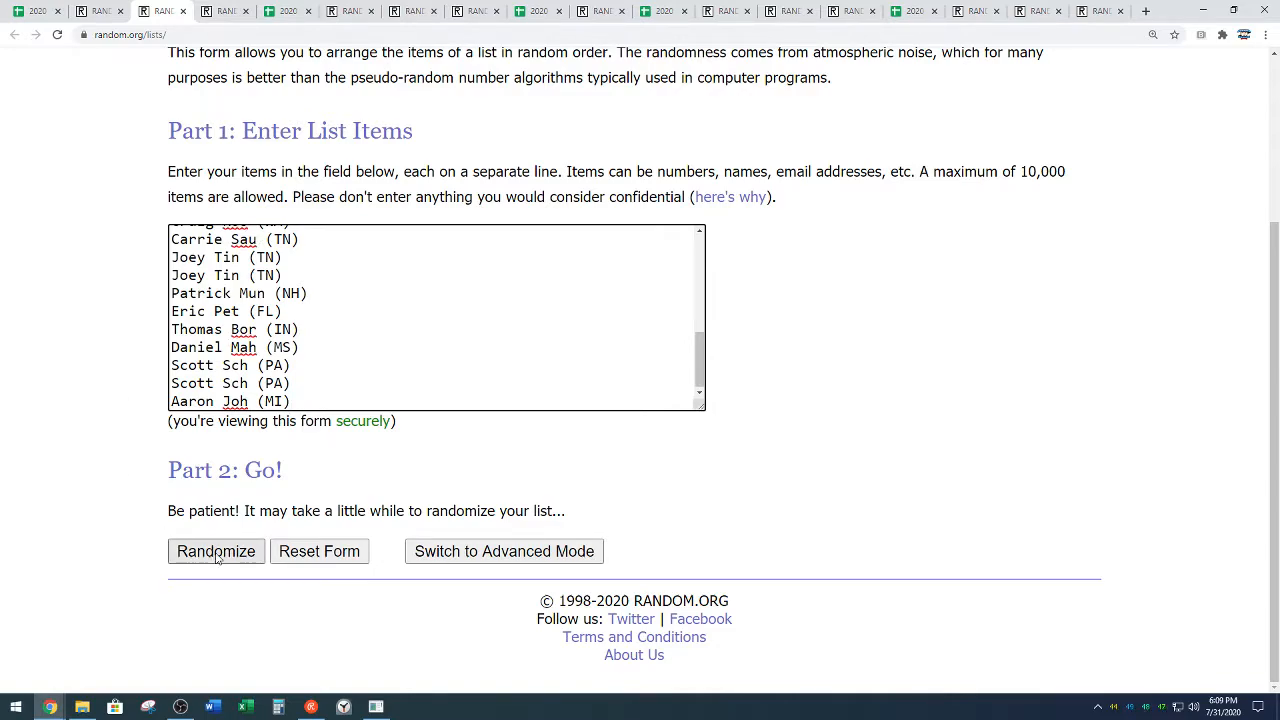
- Shuffle the 28 participant names five times in the List Randomizer
click(216, 552)
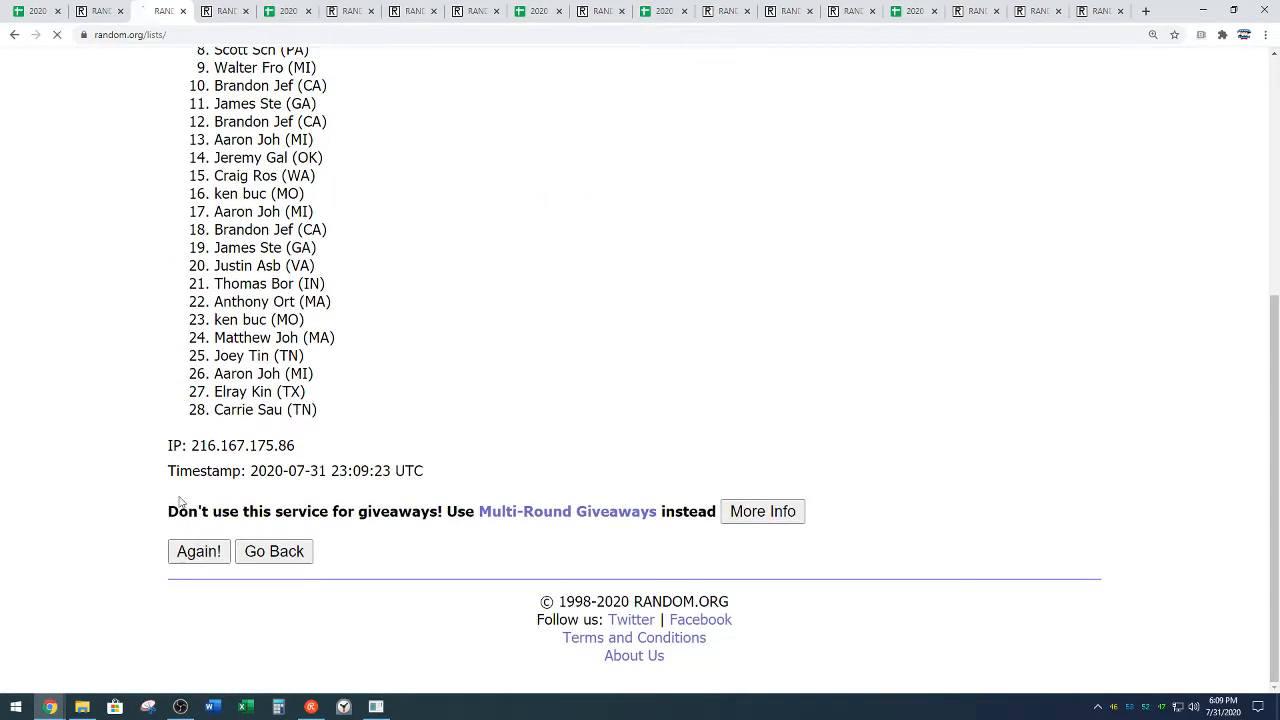
click(198, 552)
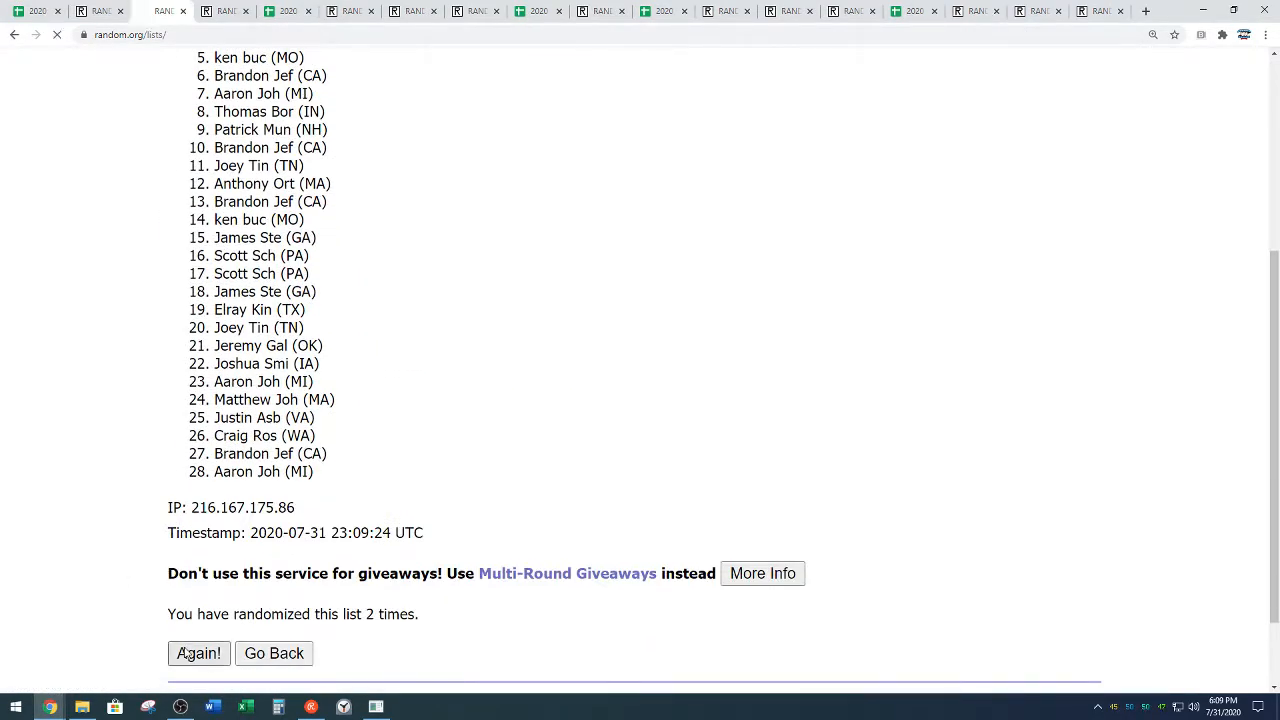
click(198, 652)
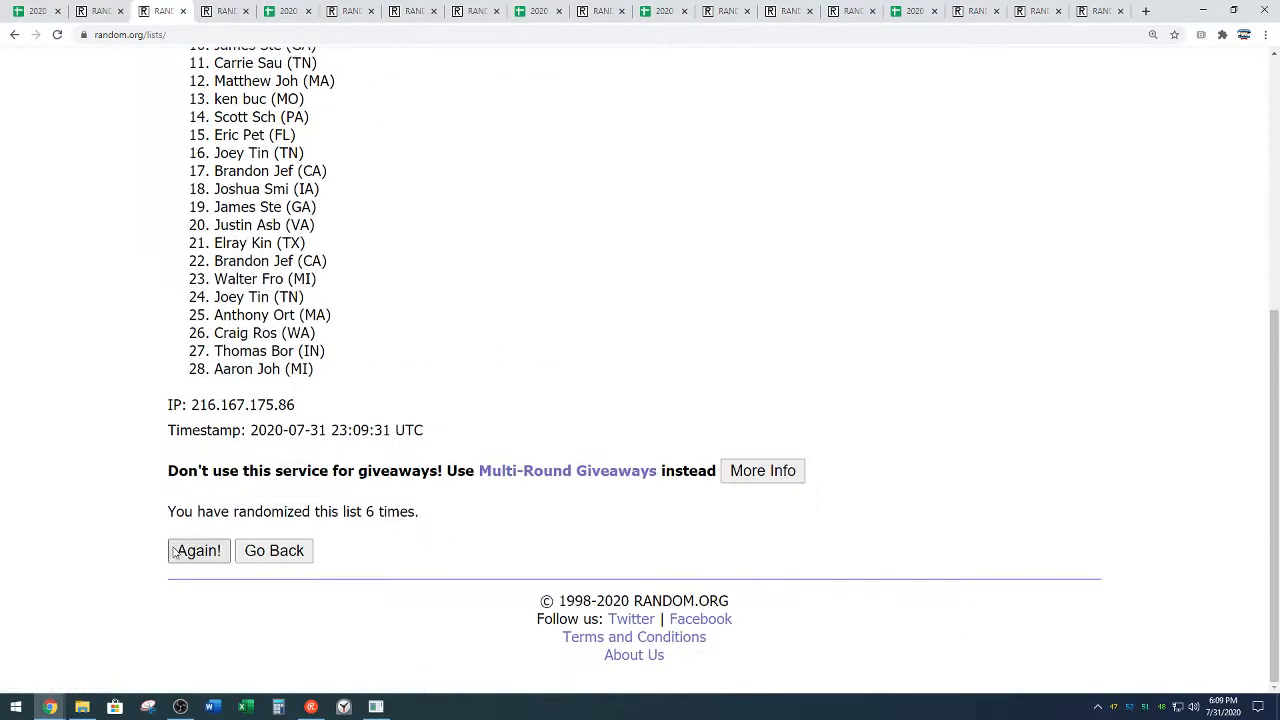
click(196, 552)
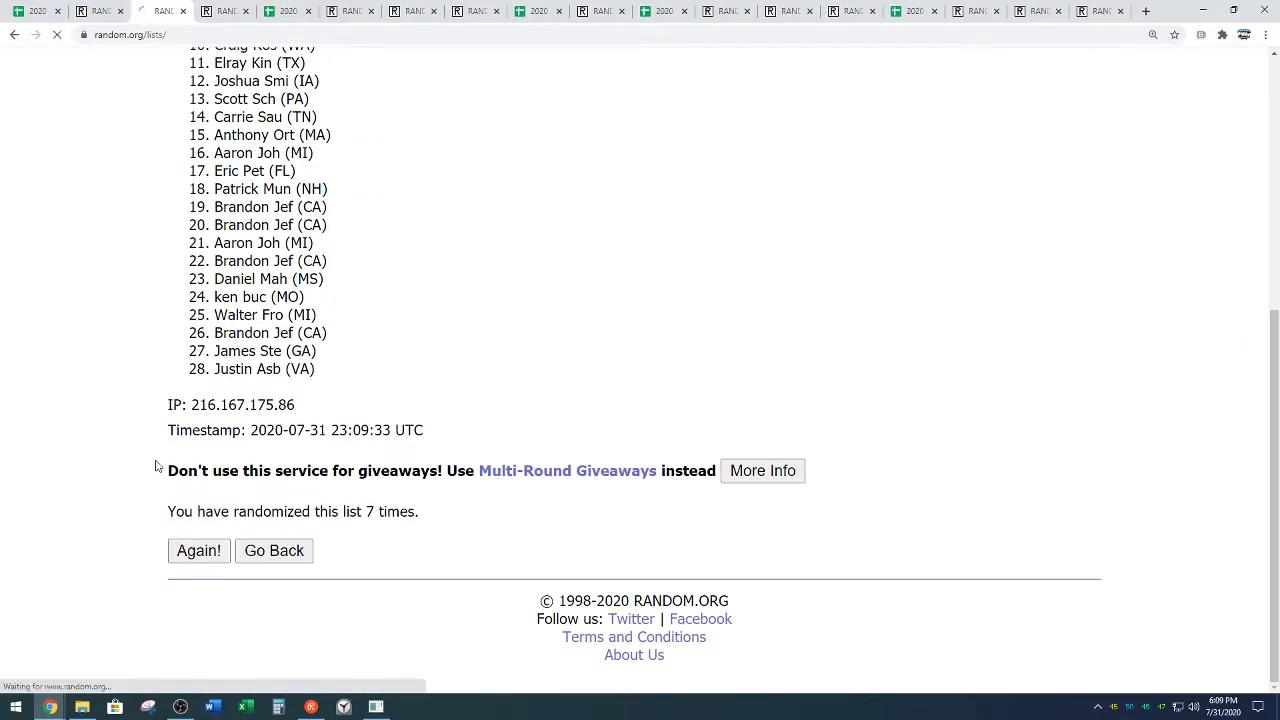
click(198, 550)
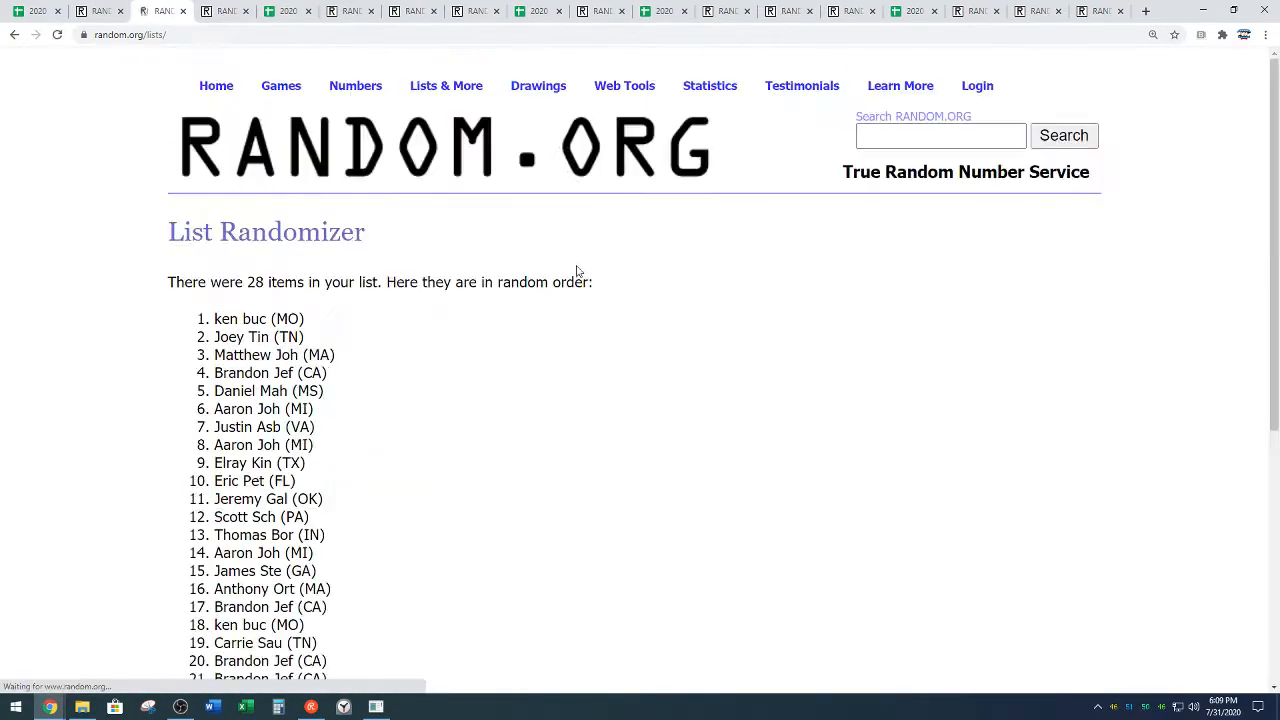
scroll(down, 3)
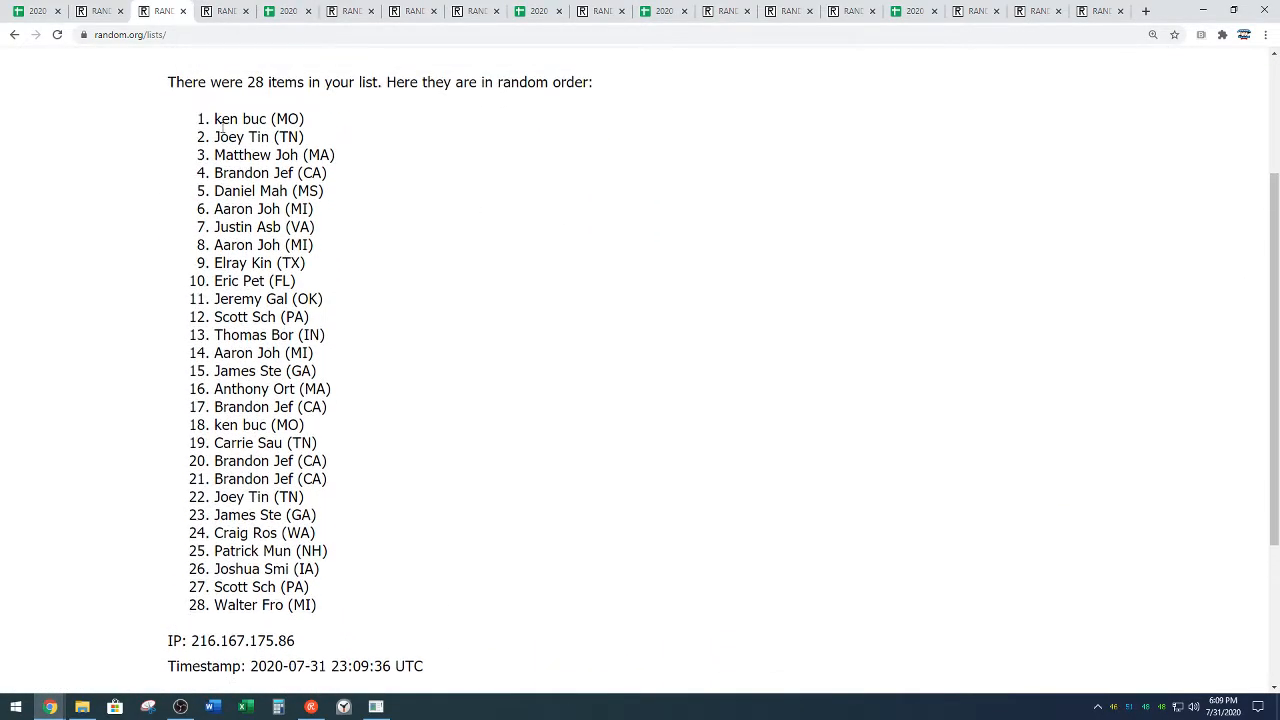
drag(214, 118, 318, 604)
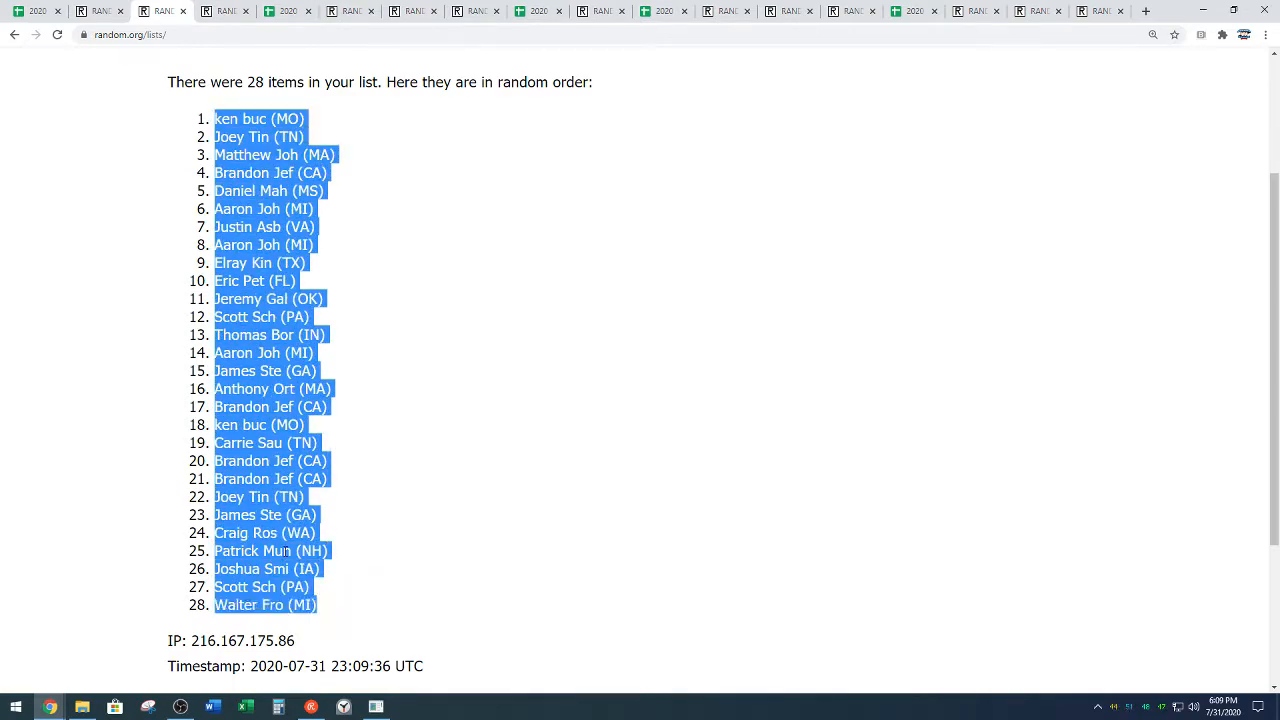
click(384, 512)
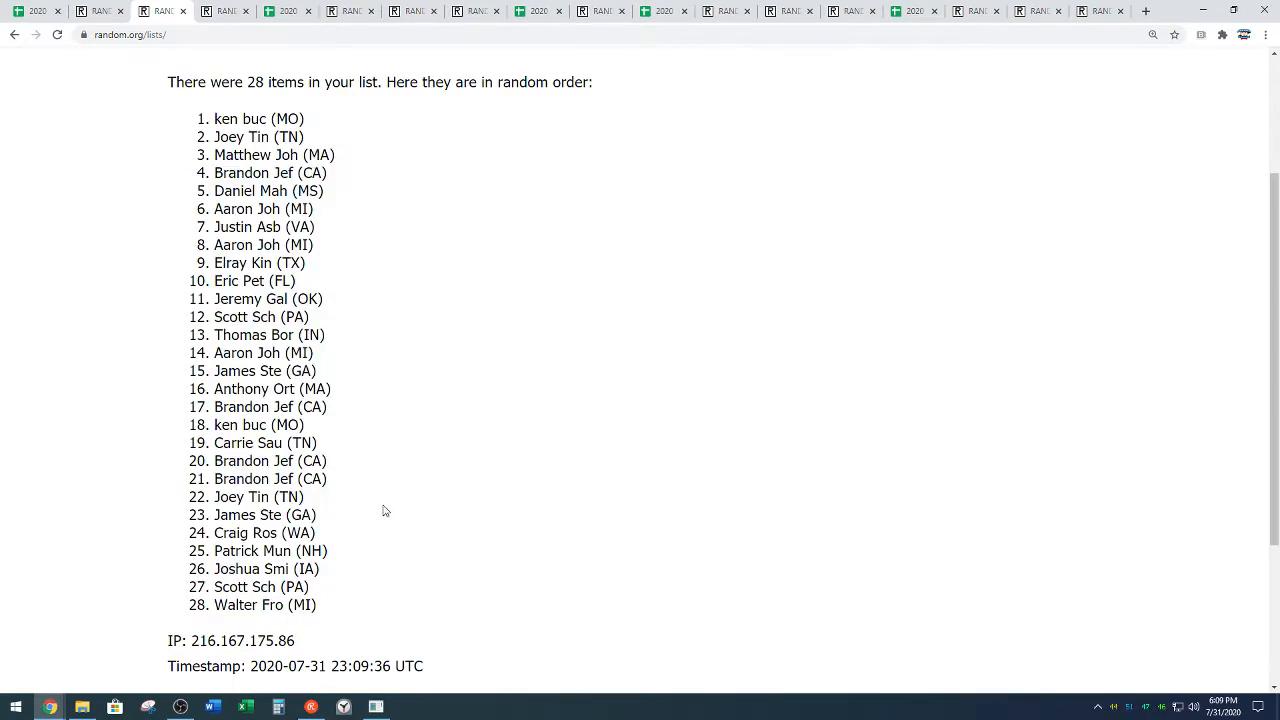
scroll(down, 3)
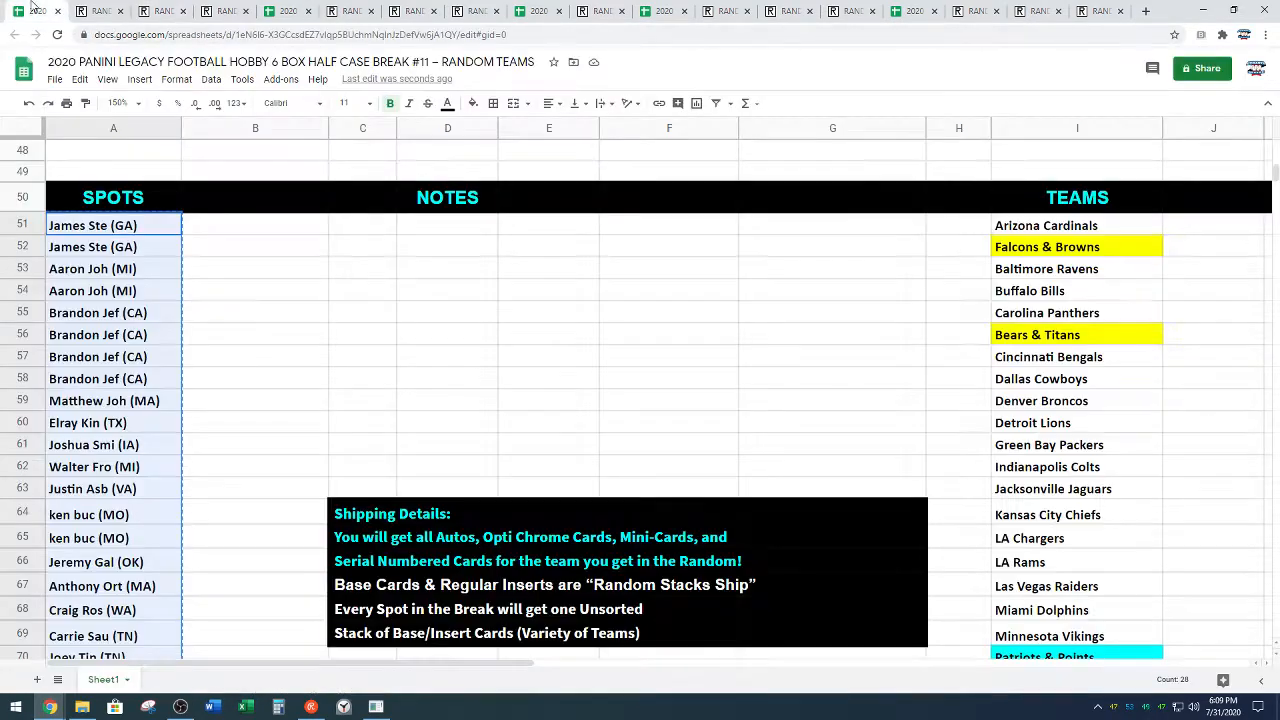
- Place the shuffled names in A1:A14 and F1:F14, copy the TEAMS list, and return to Random.org
scroll(up, 3)
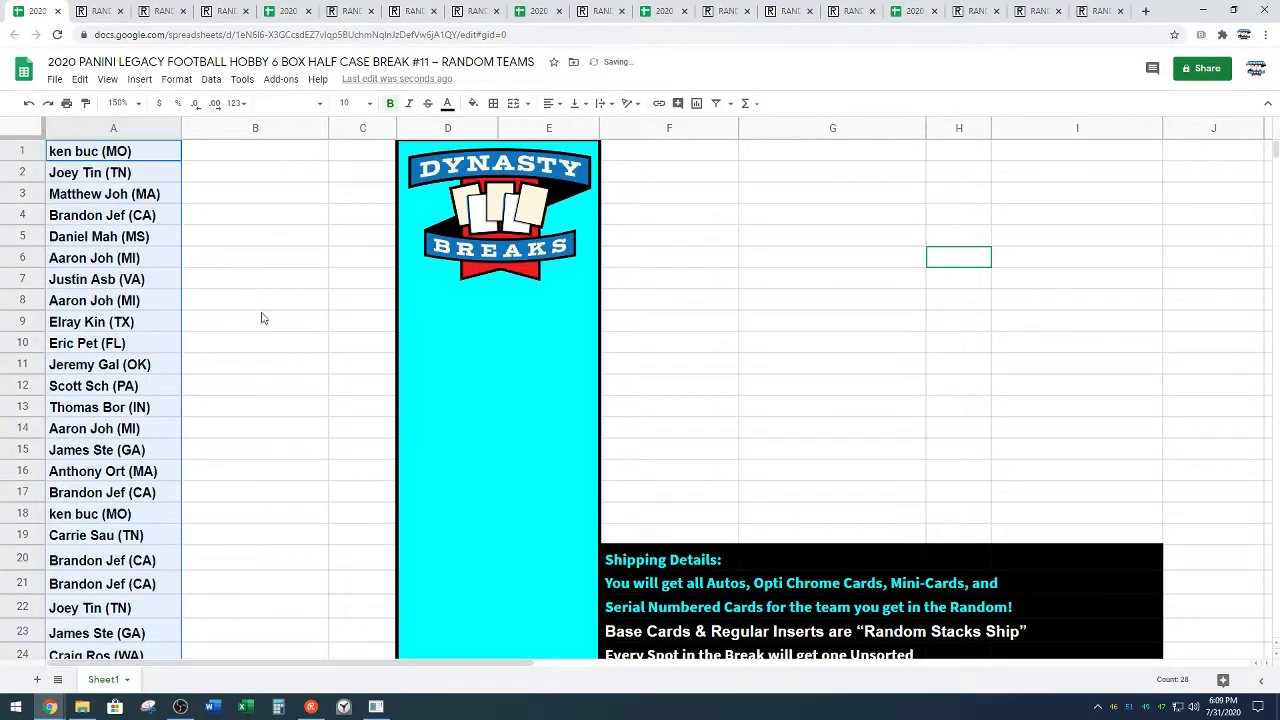
scroll(down, 3)
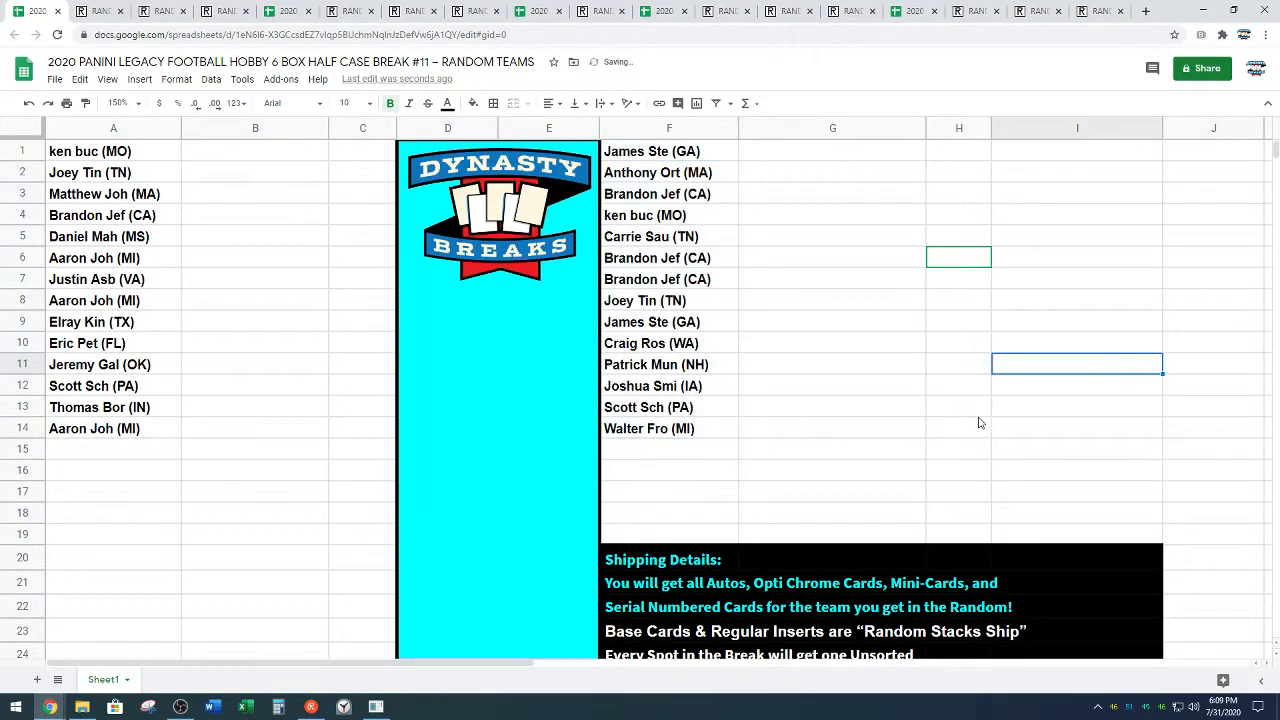
mouse_move(970, 412)
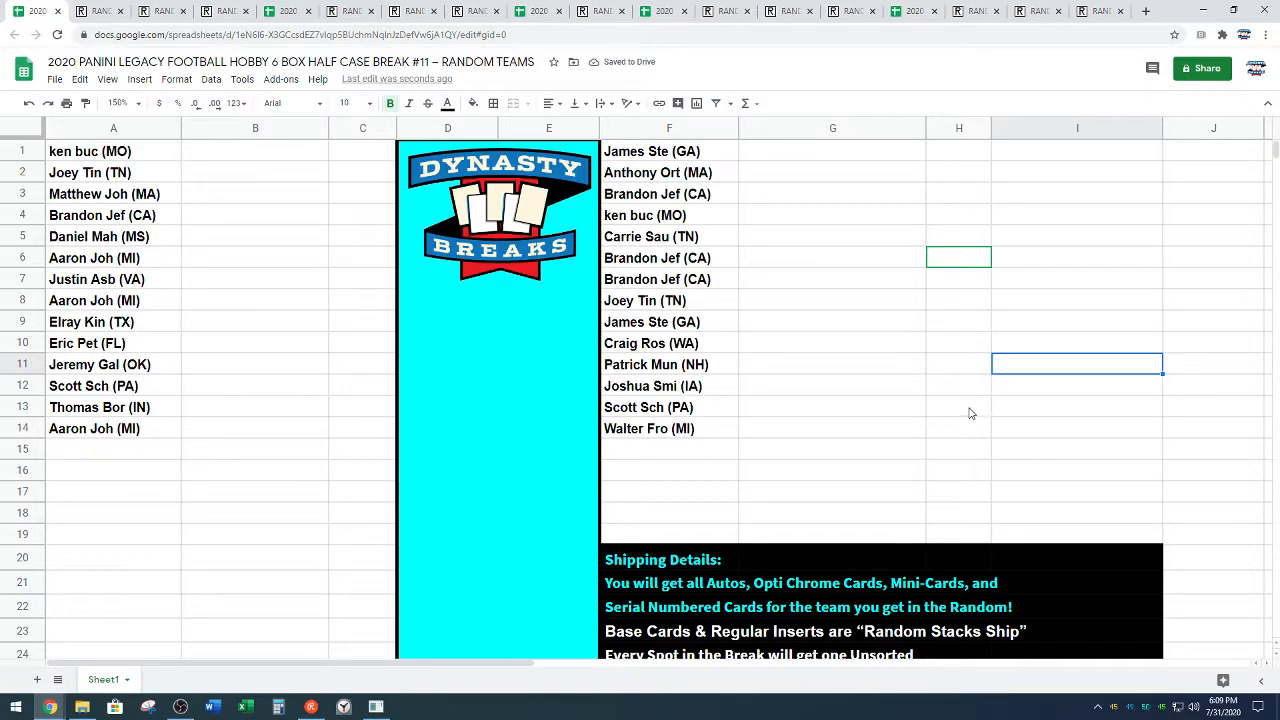
scroll(down, 3)
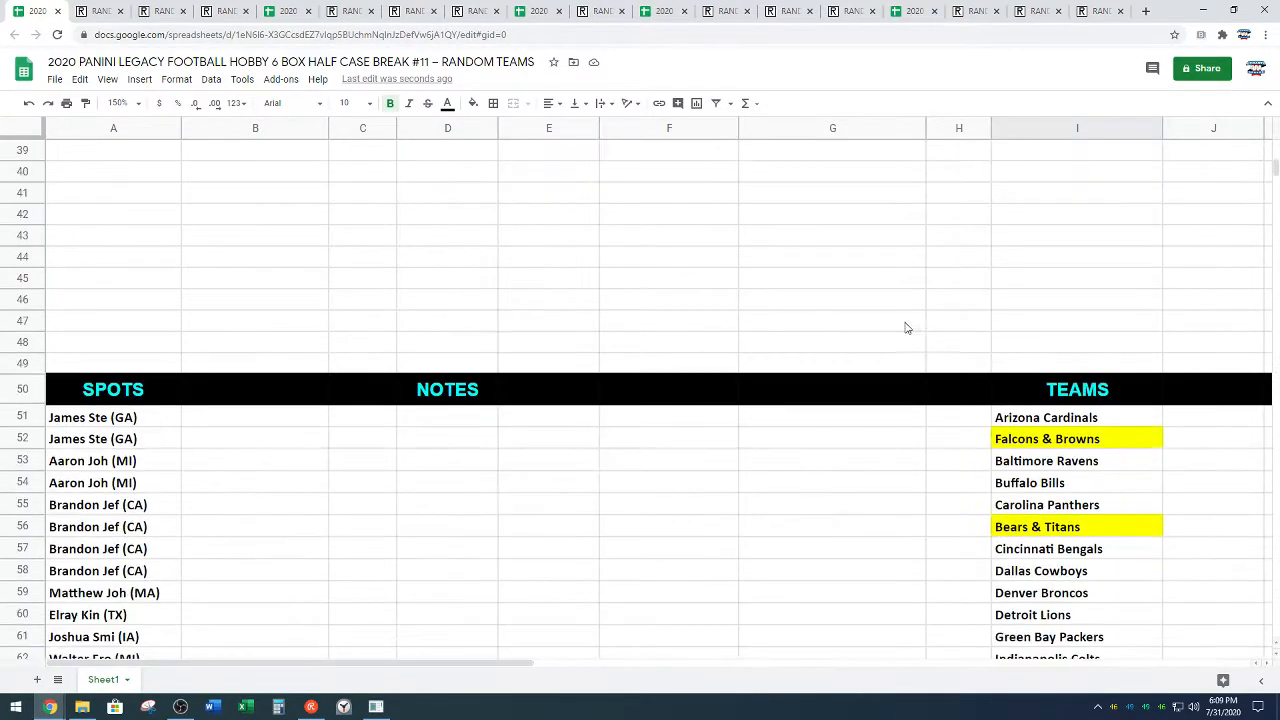
scroll(down, 3)
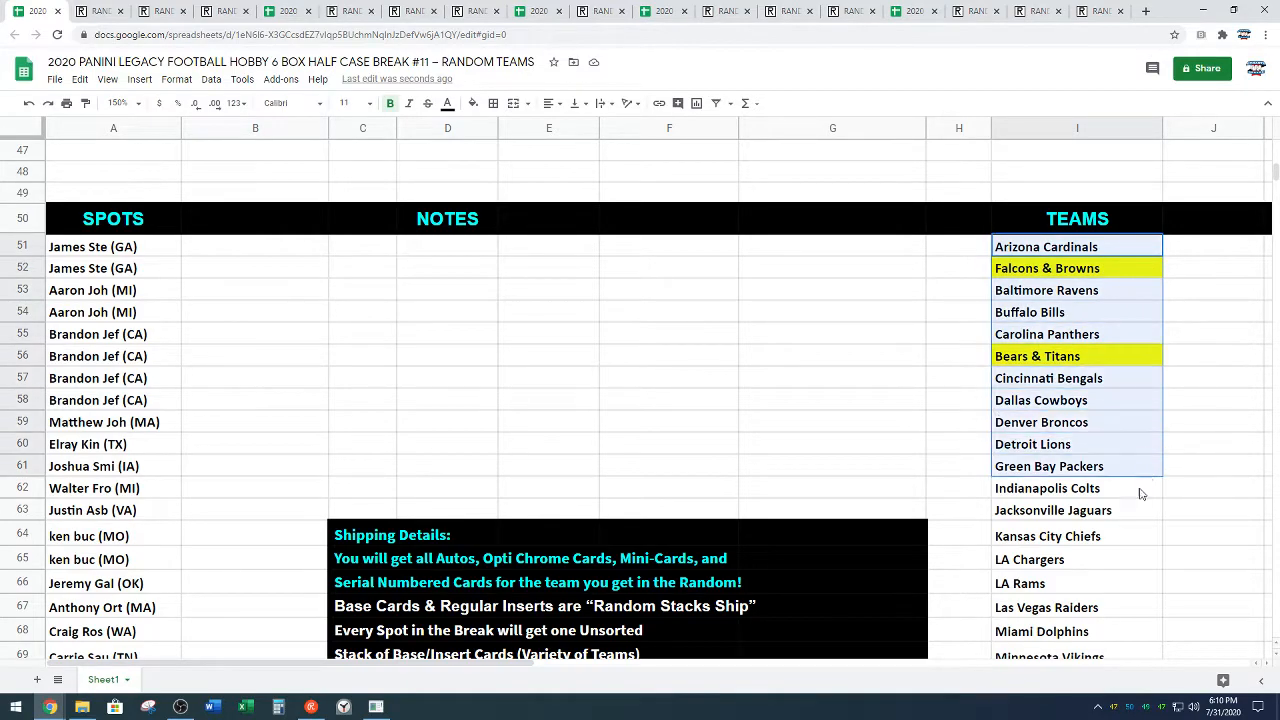
scroll(down, 3)
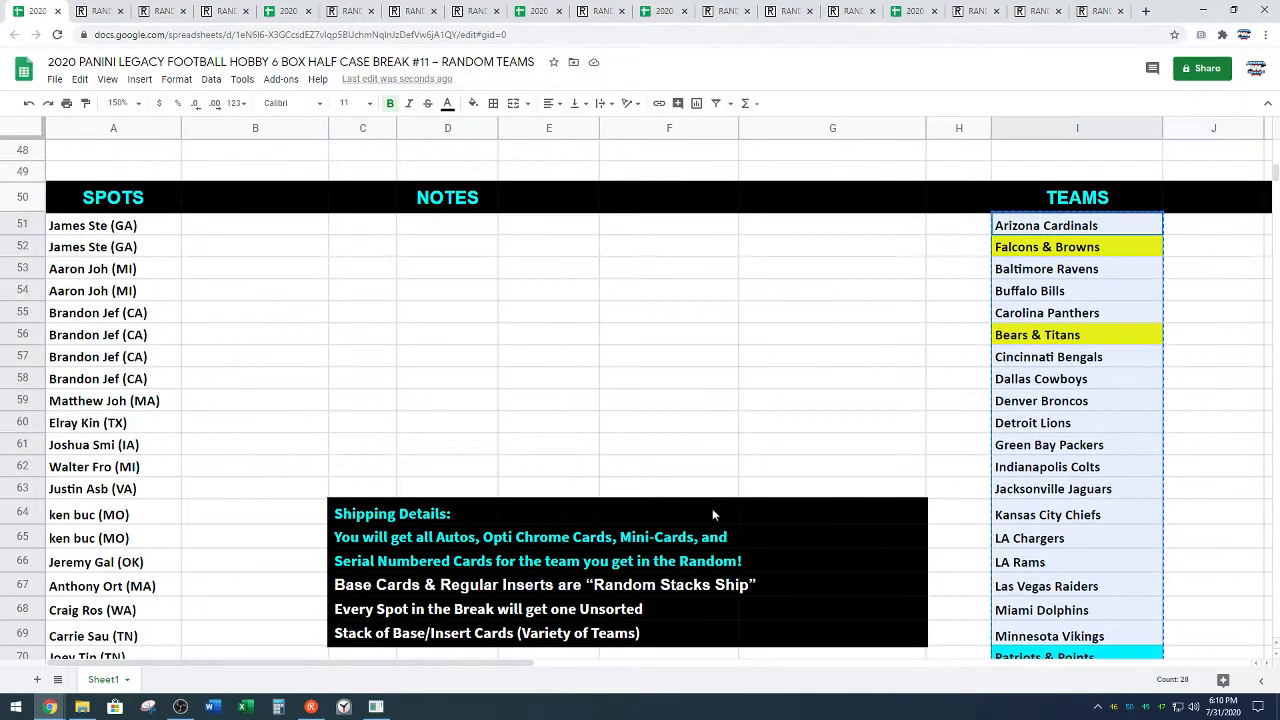
click(224, 12)
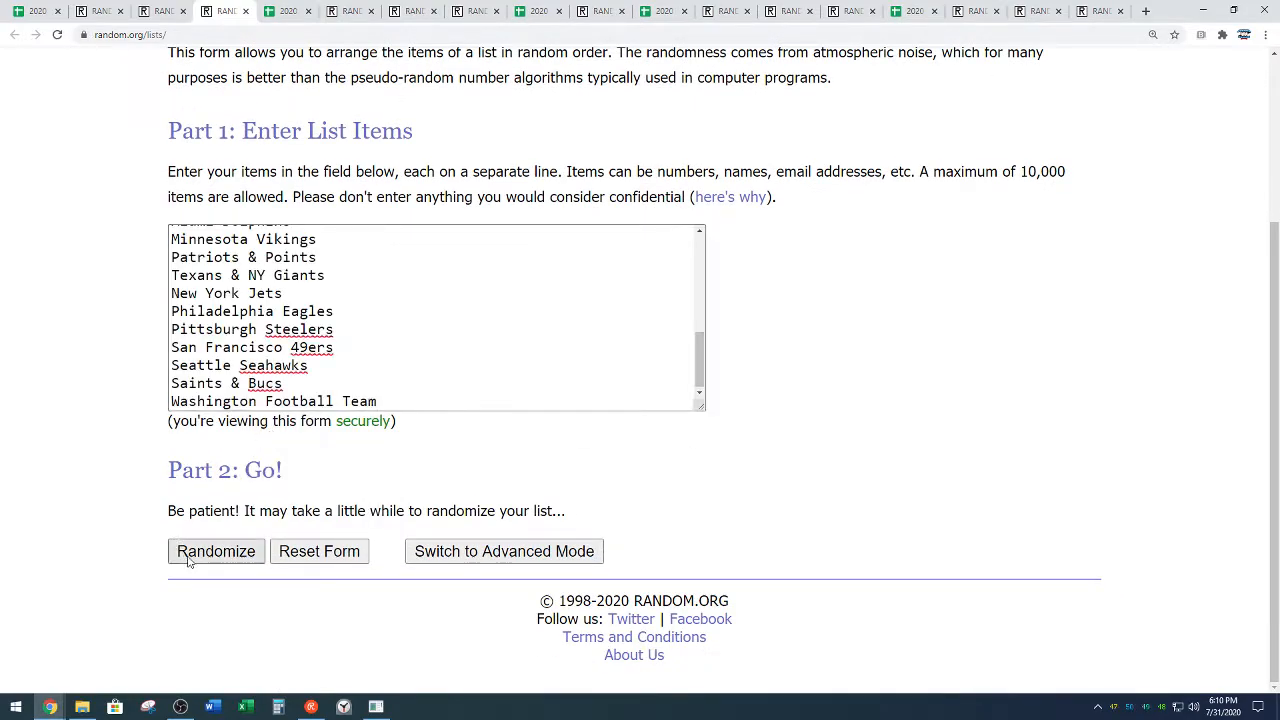
- Shuffle the 28 NFL teams five times and copy the result, Indianapolis Colts to Bears & Titans
click(216, 552)
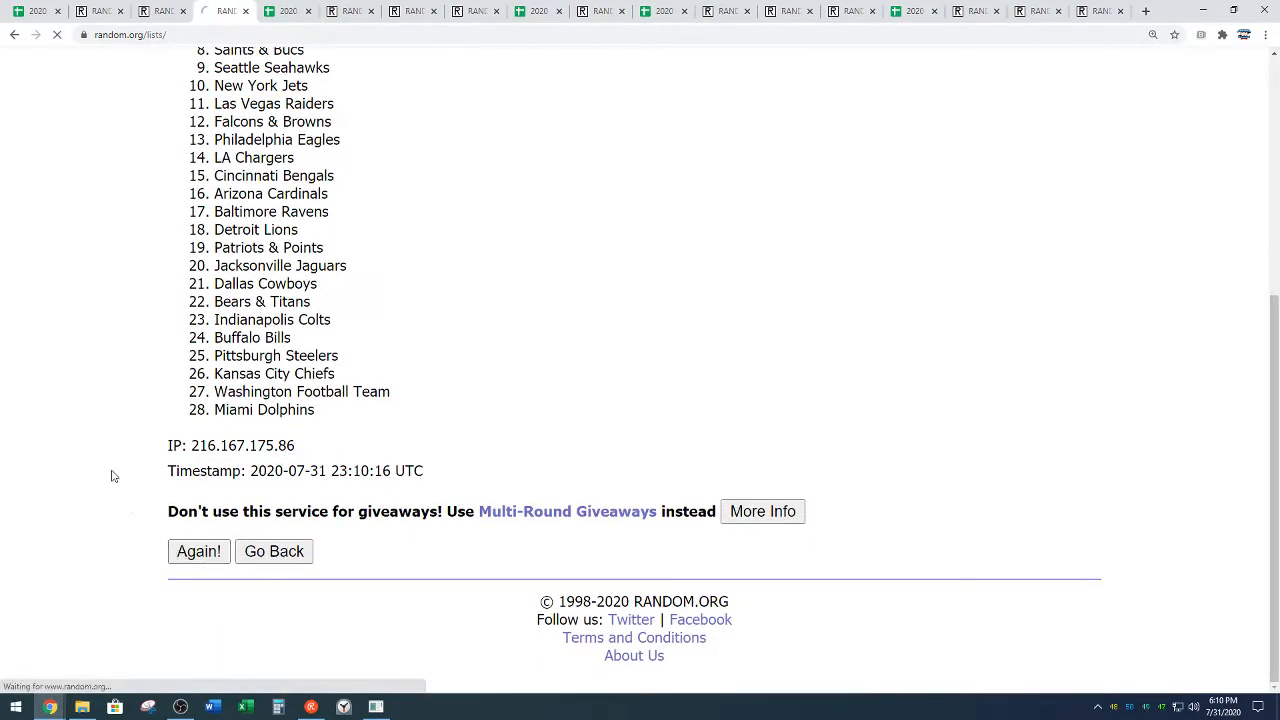
click(198, 552)
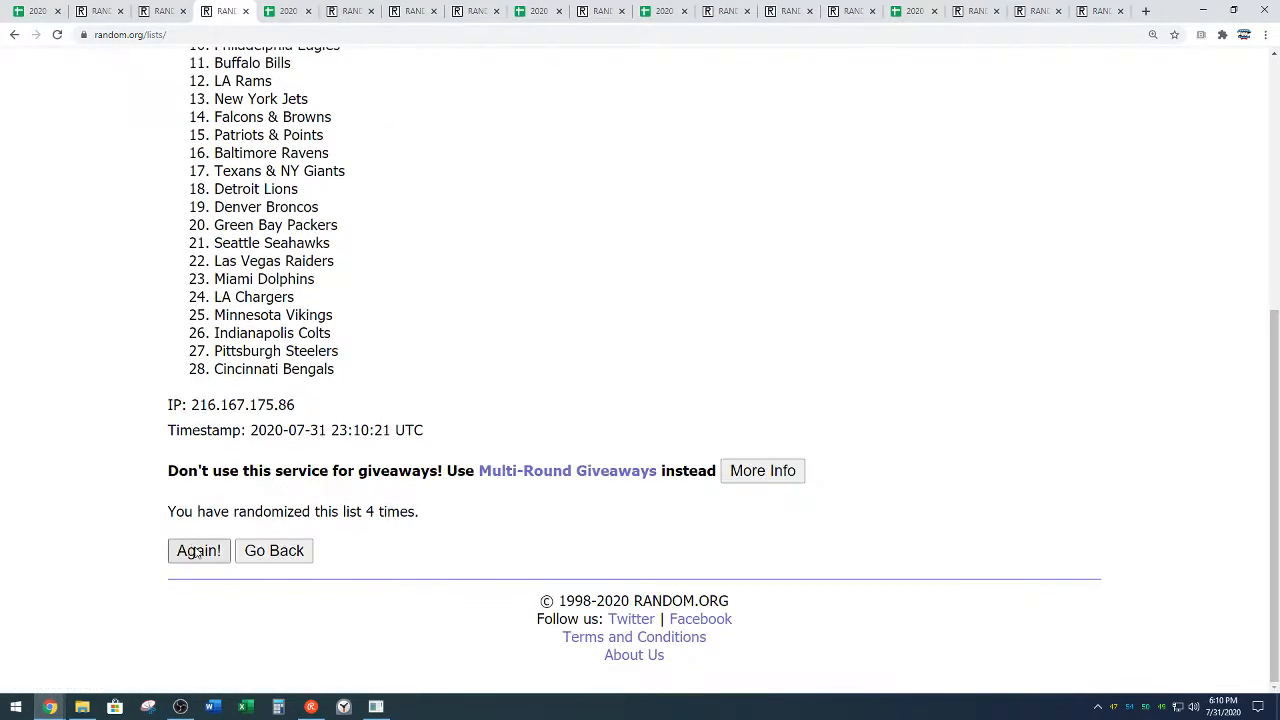
click(198, 550)
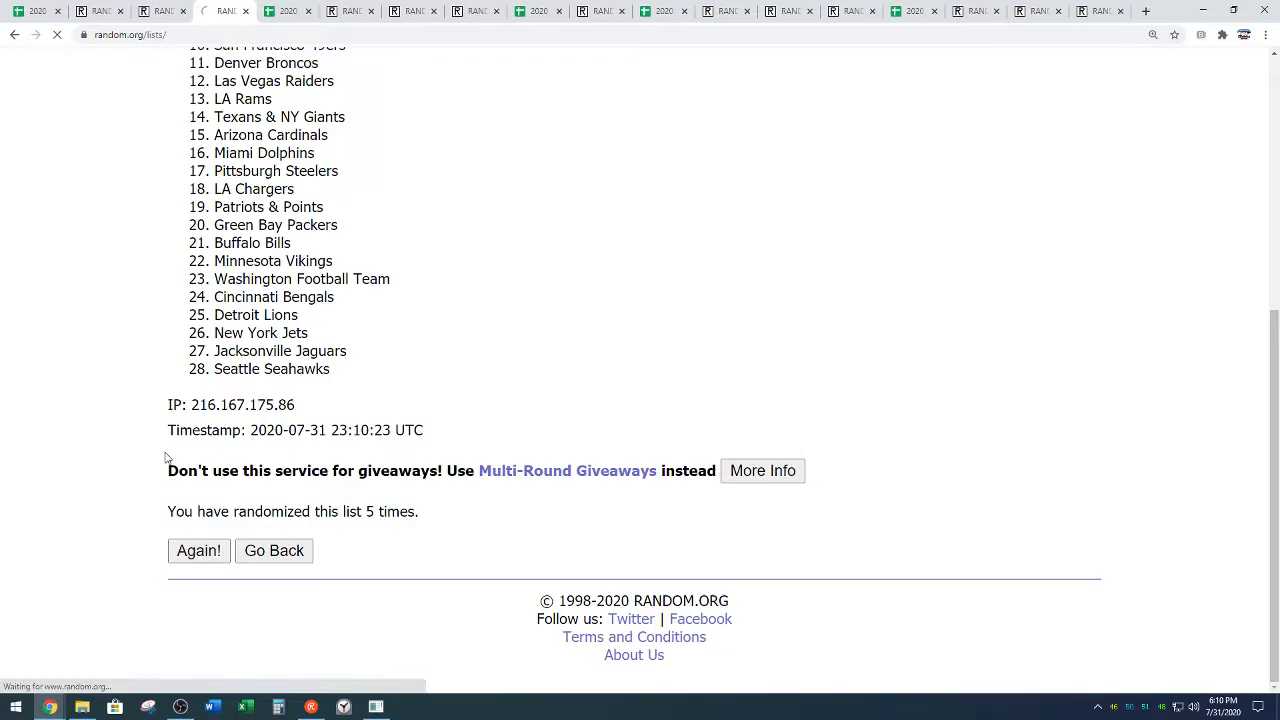
click(198, 550)
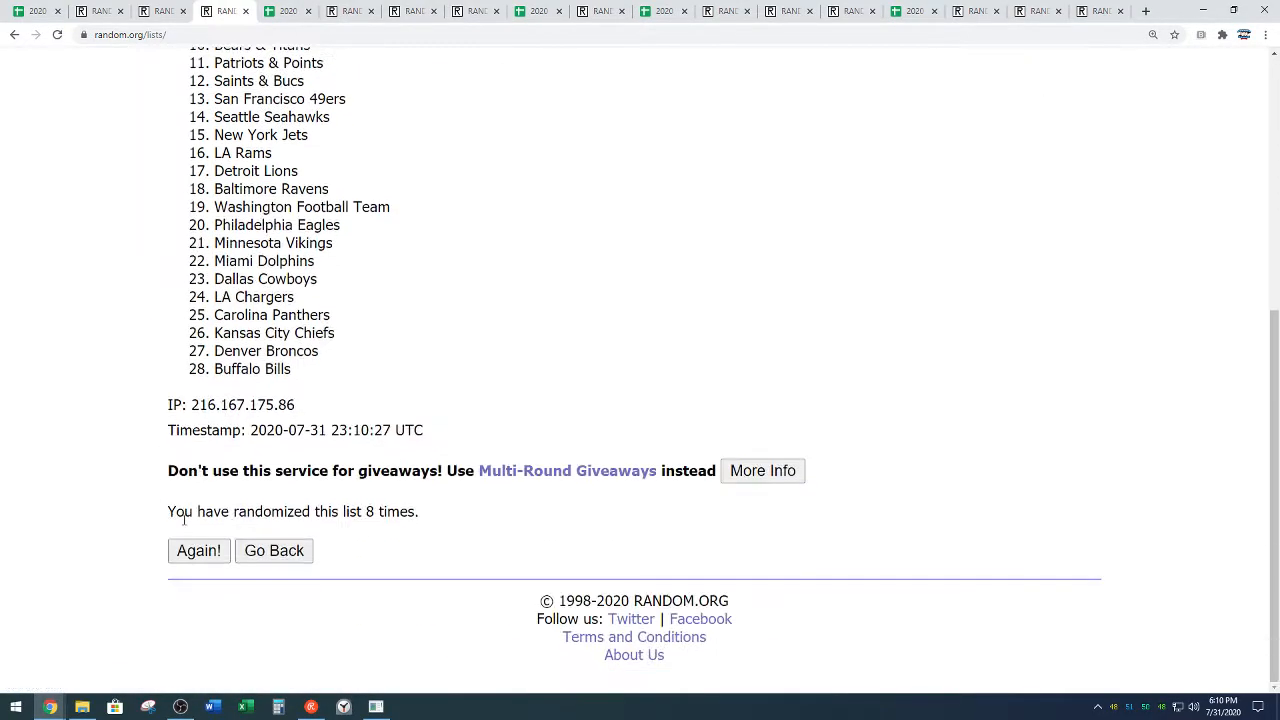
click(198, 550)
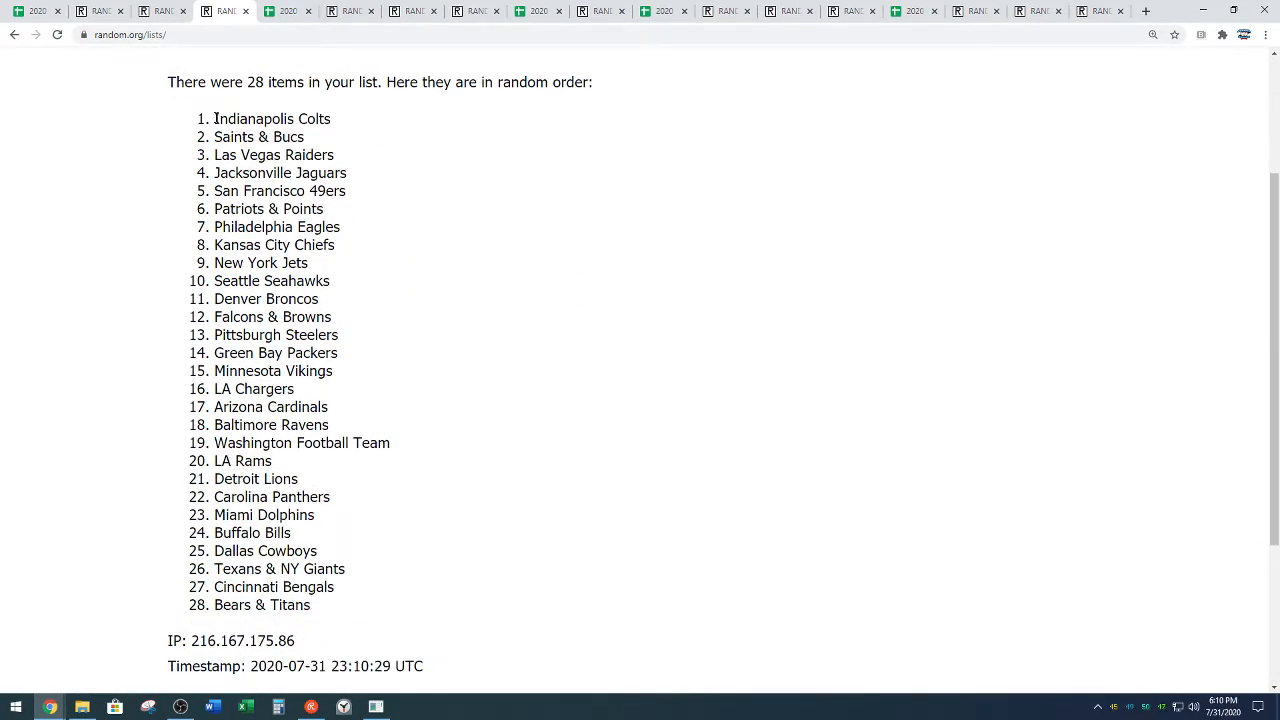
right_click(280, 590)
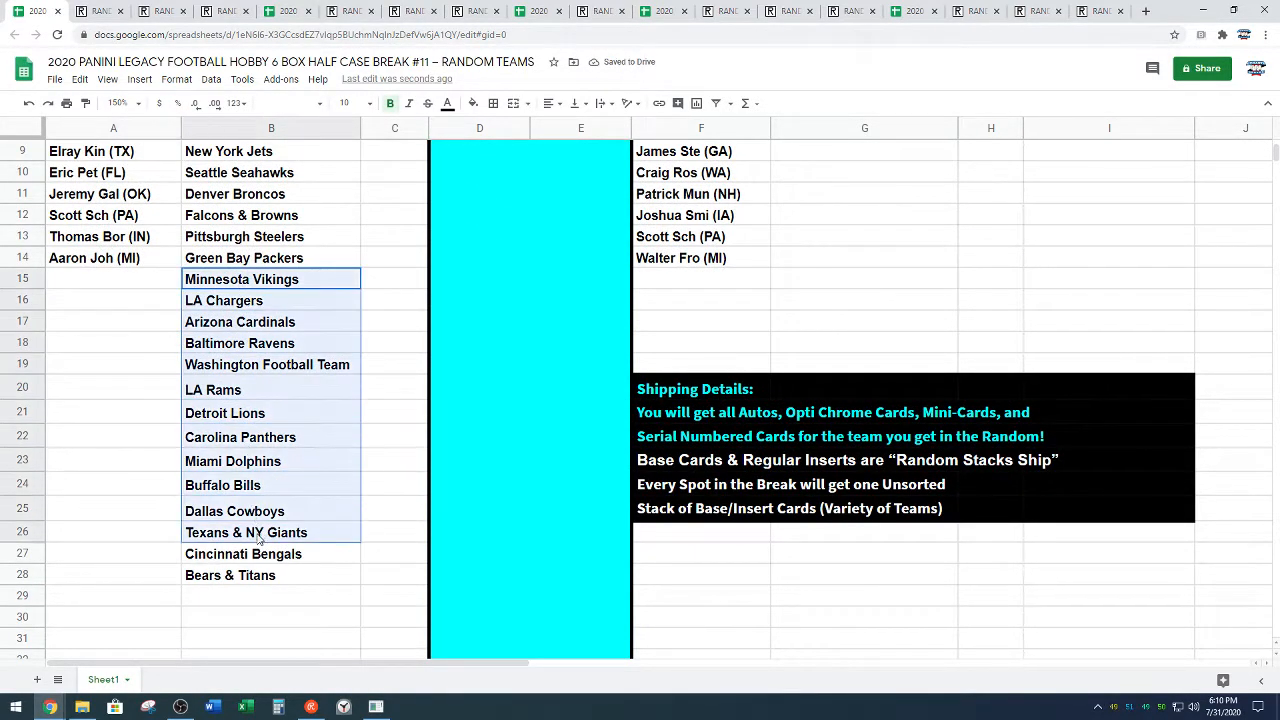
- Finish pairing teams in B1:B14 and G1:G14 with the names, then deselect
scroll(up, 3)
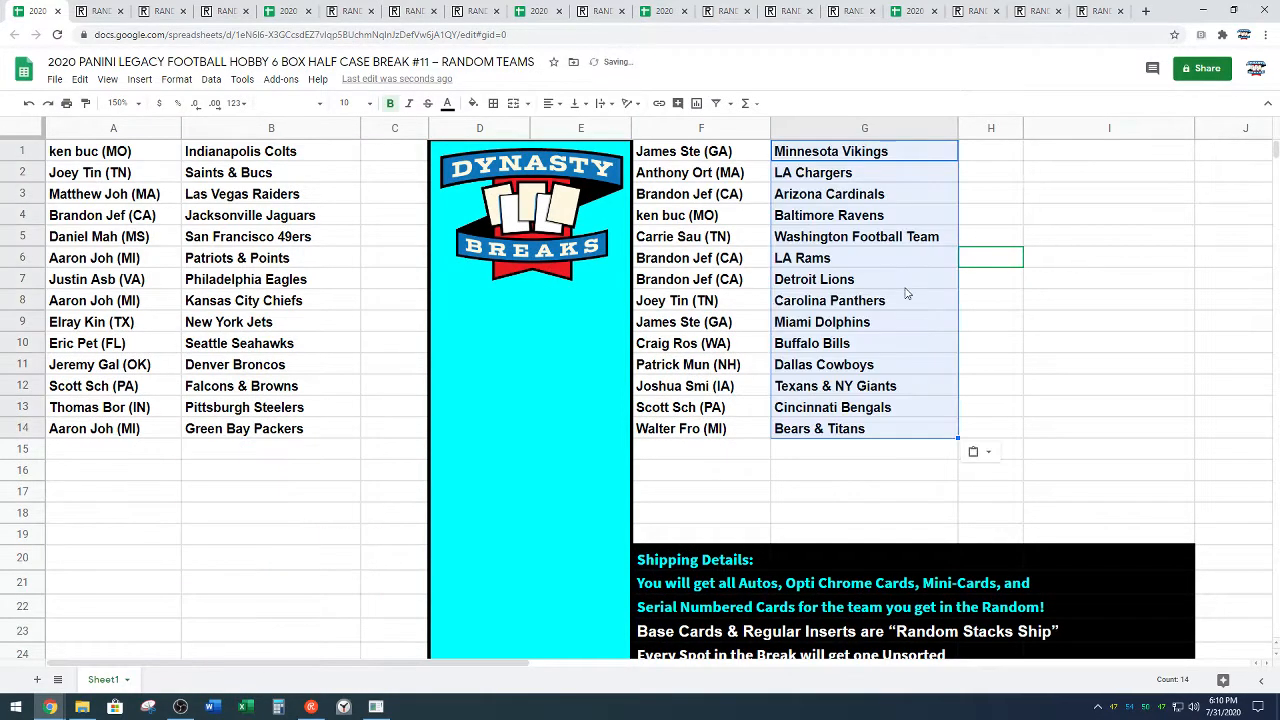
click(1232, 428)
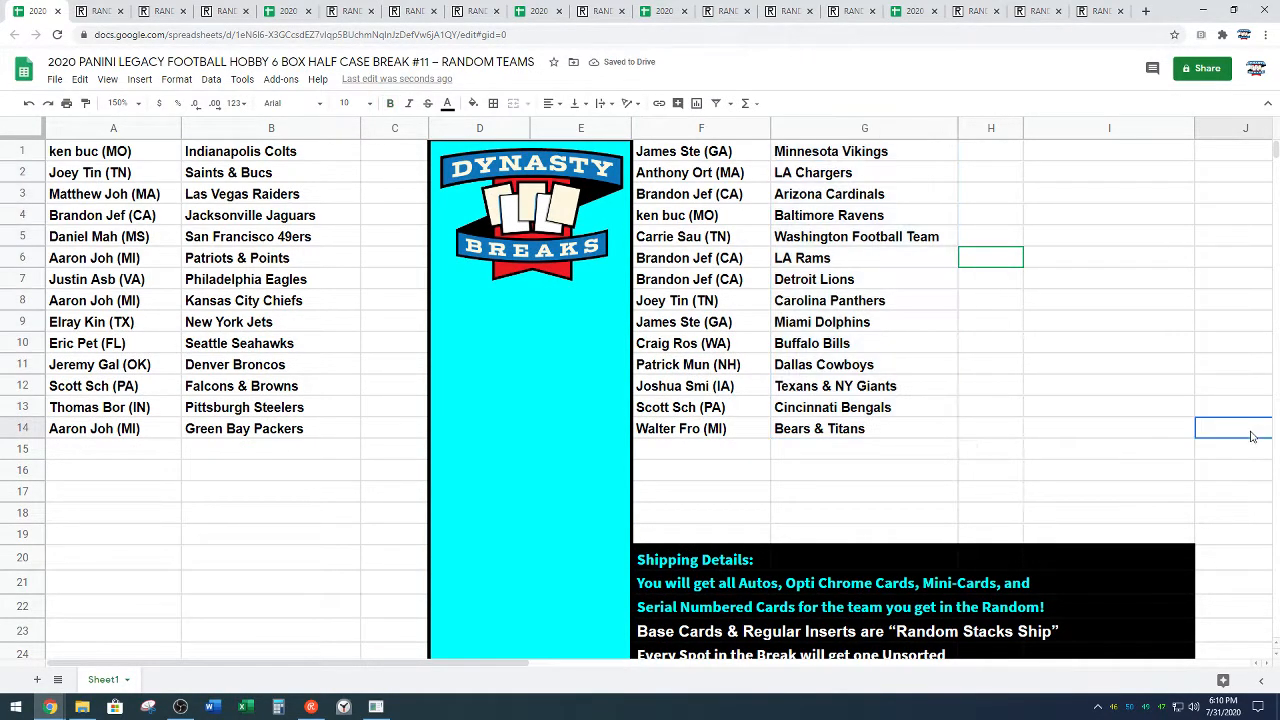
click(120, 104)
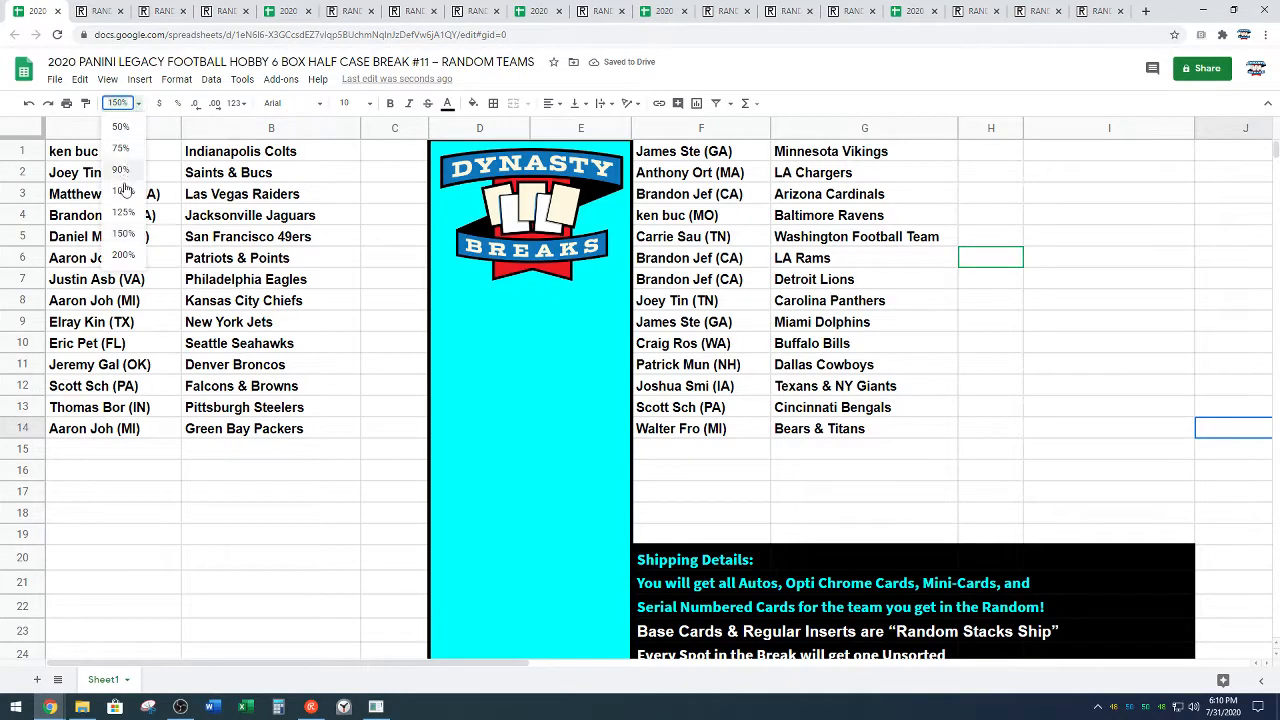